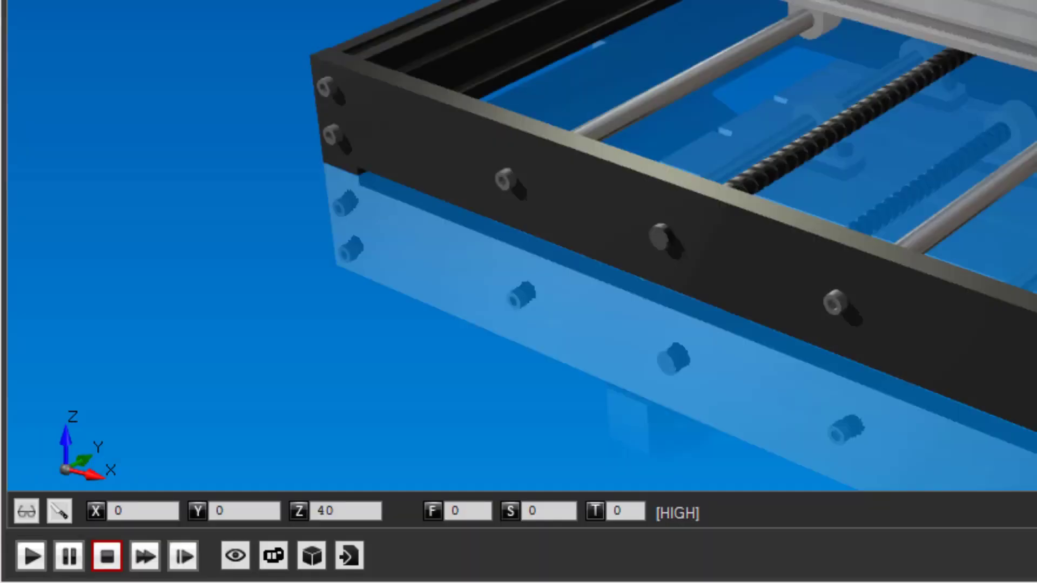
Try the Play, Pause and Stop buttons, then load the built-in example program with Alt+D
left_click(66, 556)
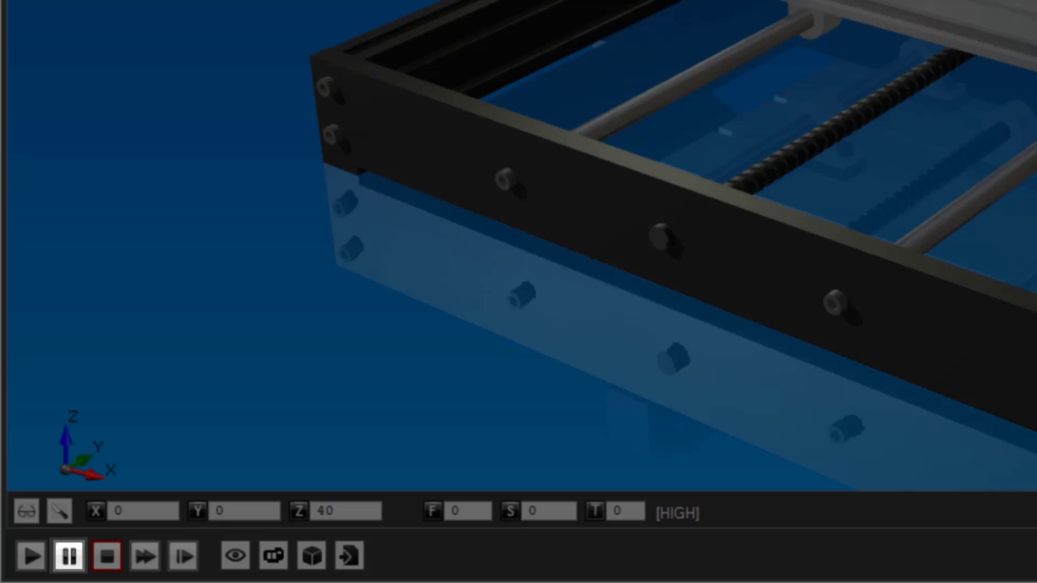
left_click(106, 555)
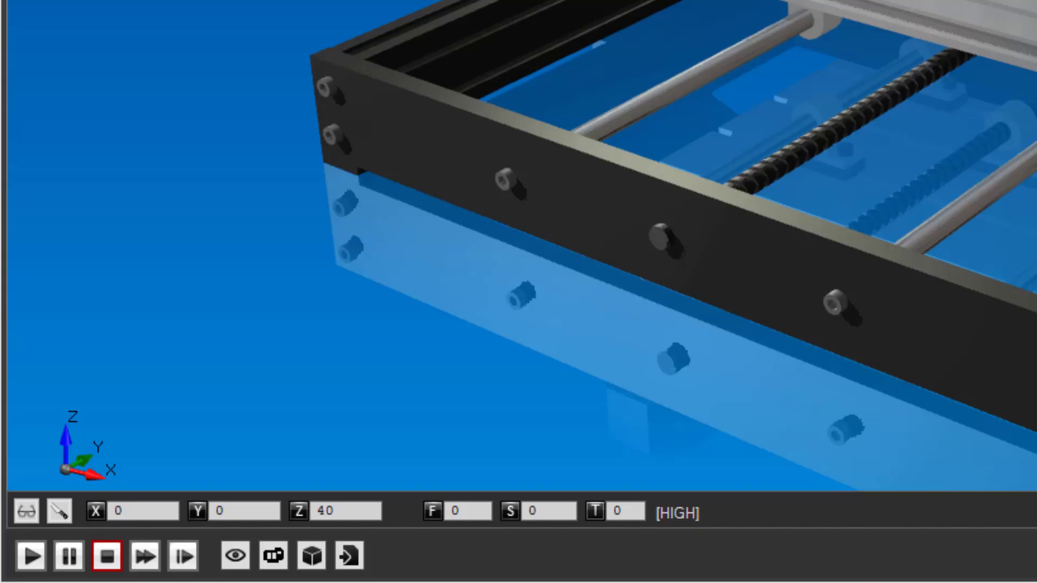
left_click(184, 555)
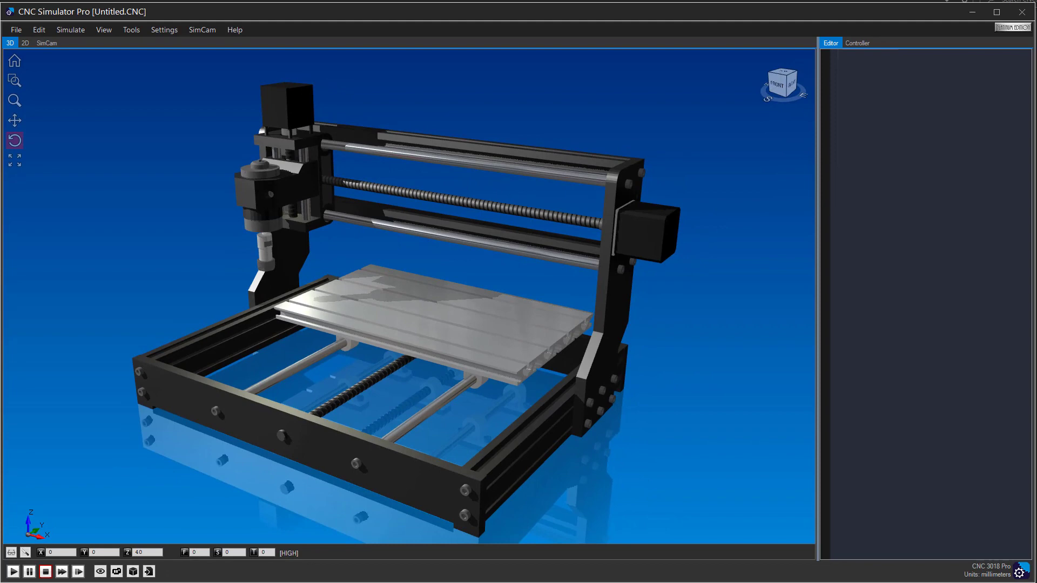
mouse_move(108, 162)
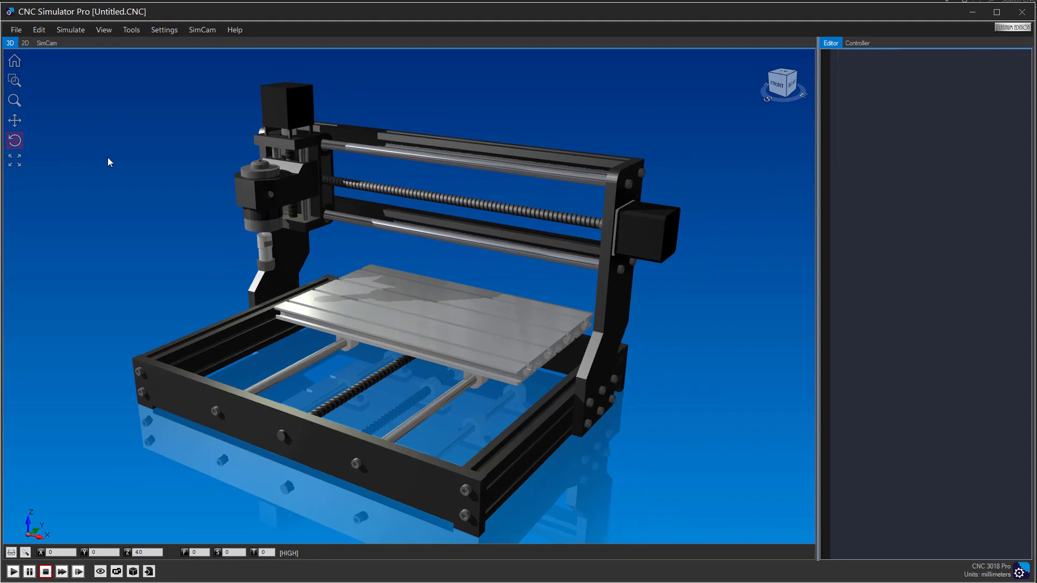
key("alt+d")
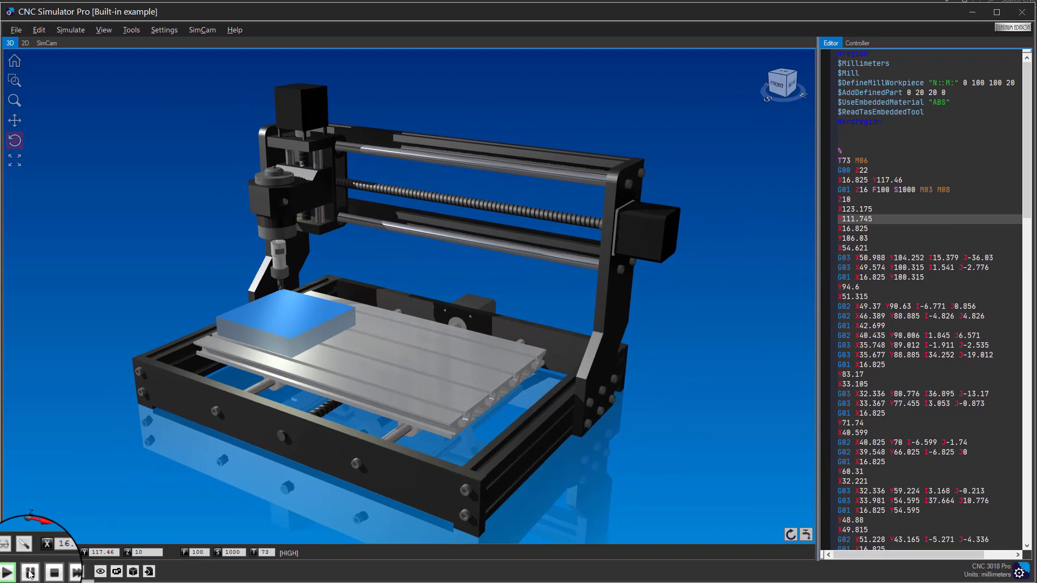
Start the example program, pause it partway, then resume the simulated machining
left_click(29, 572)
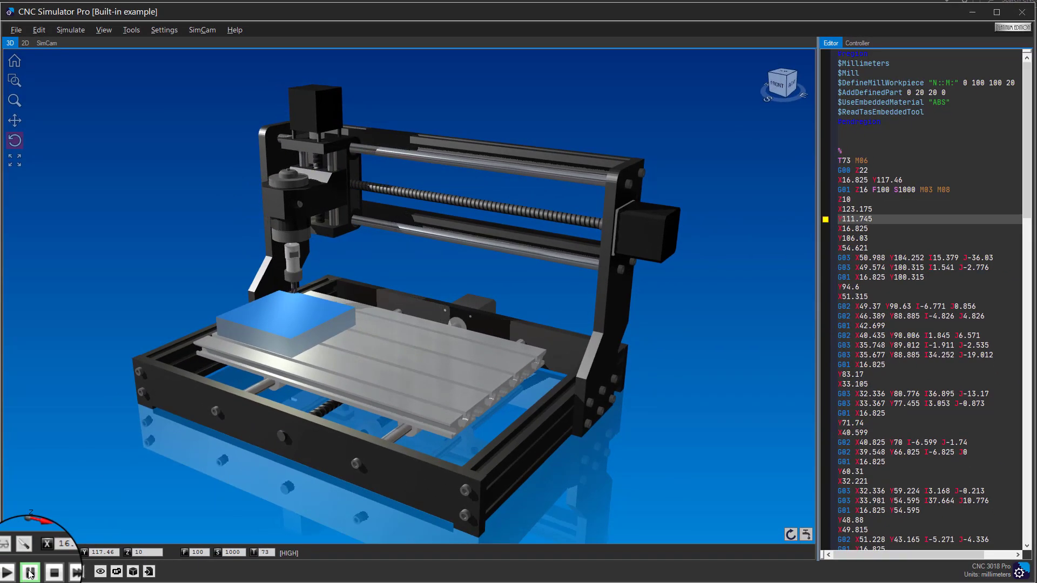
left_click(30, 573)
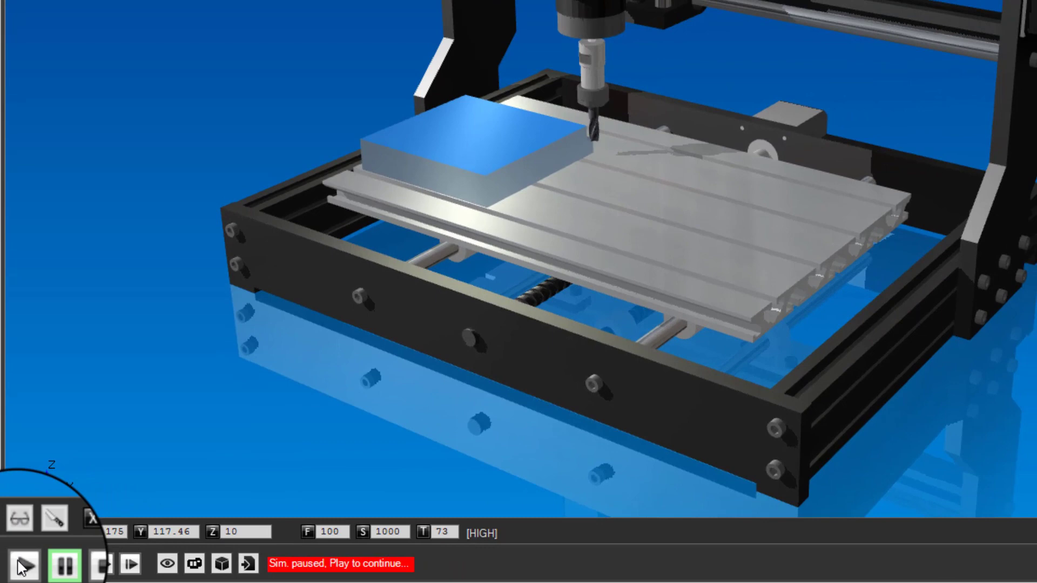
left_click(23, 565)
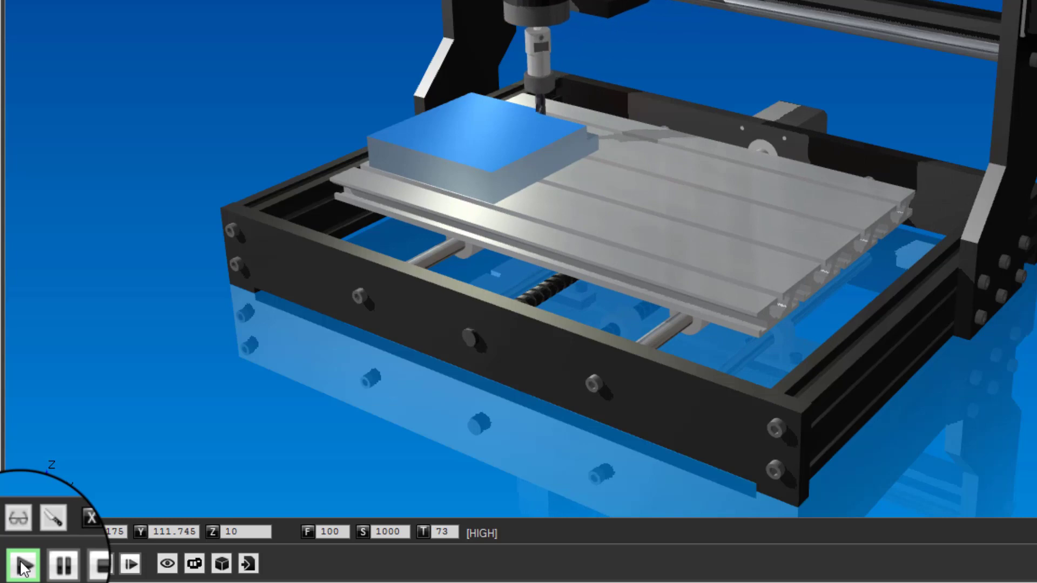
left_click(23, 565)
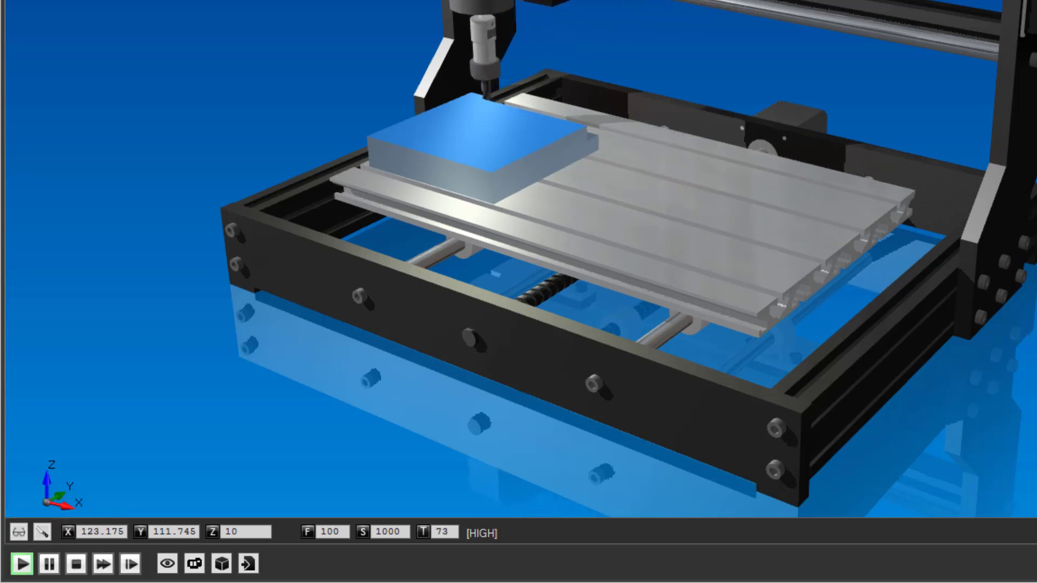
Run the program with Fast Forward until the workpiece is visibly milled, then return to normal speed
left_click(25, 564)
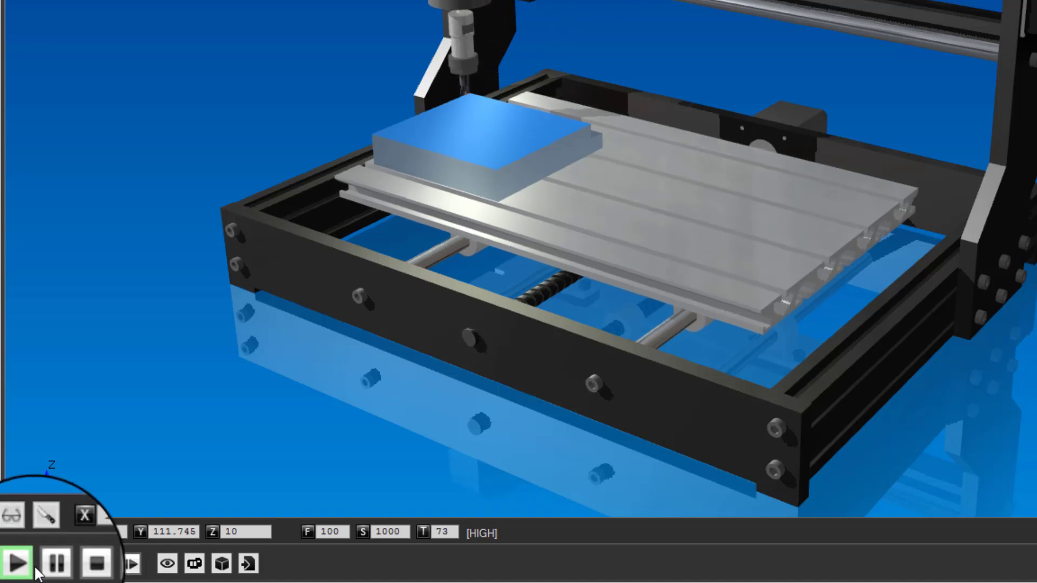
left_click(23, 562)
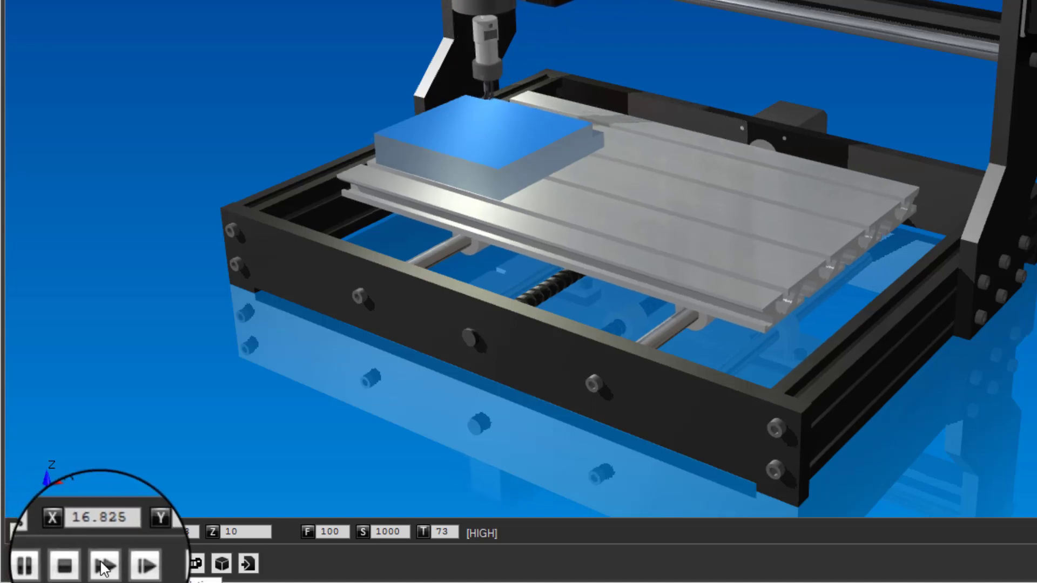
left_click(106, 564)
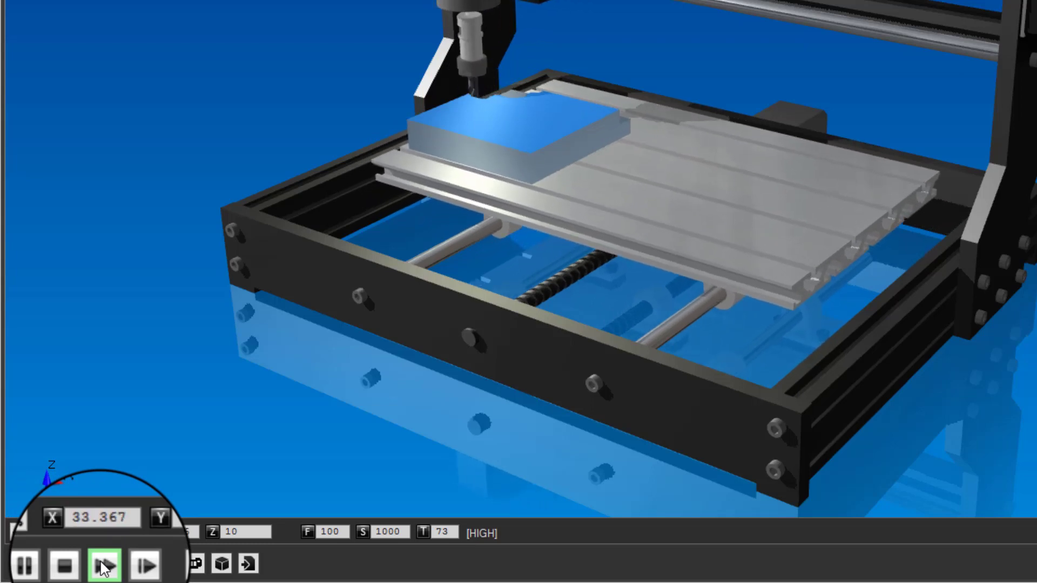
left_click(105, 565)
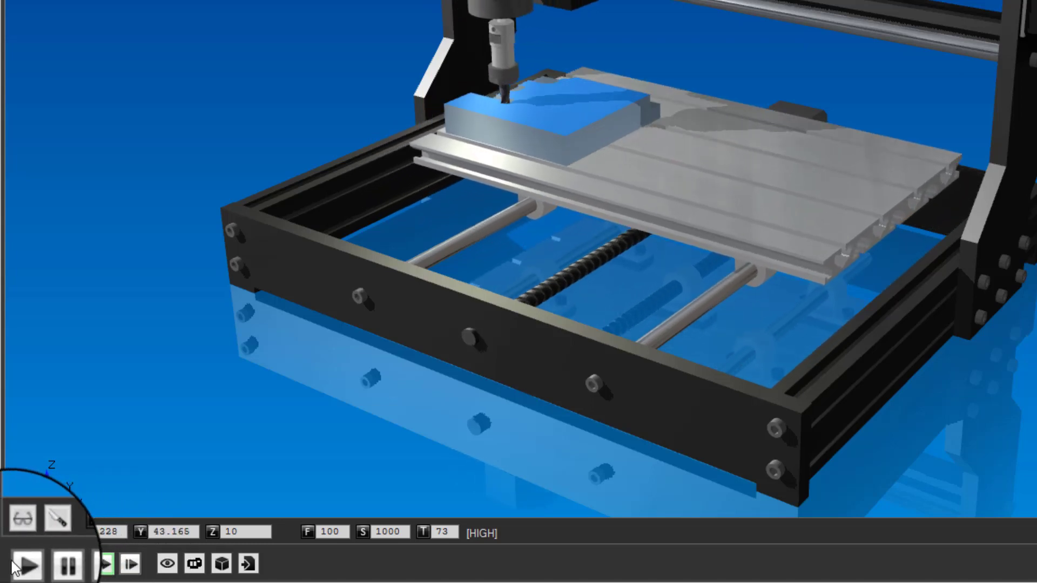
left_click(25, 565)
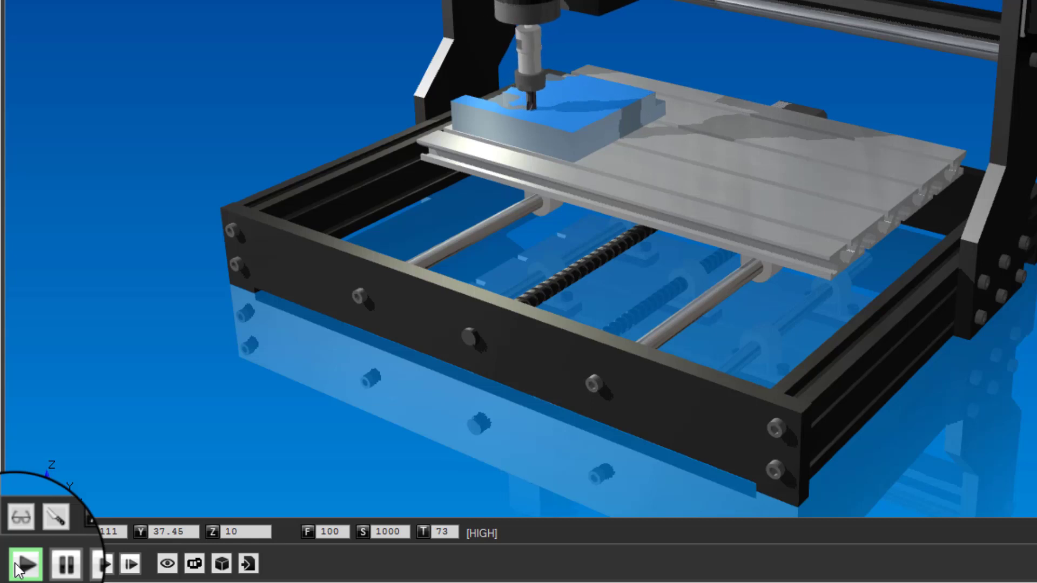
left_click(25, 564)
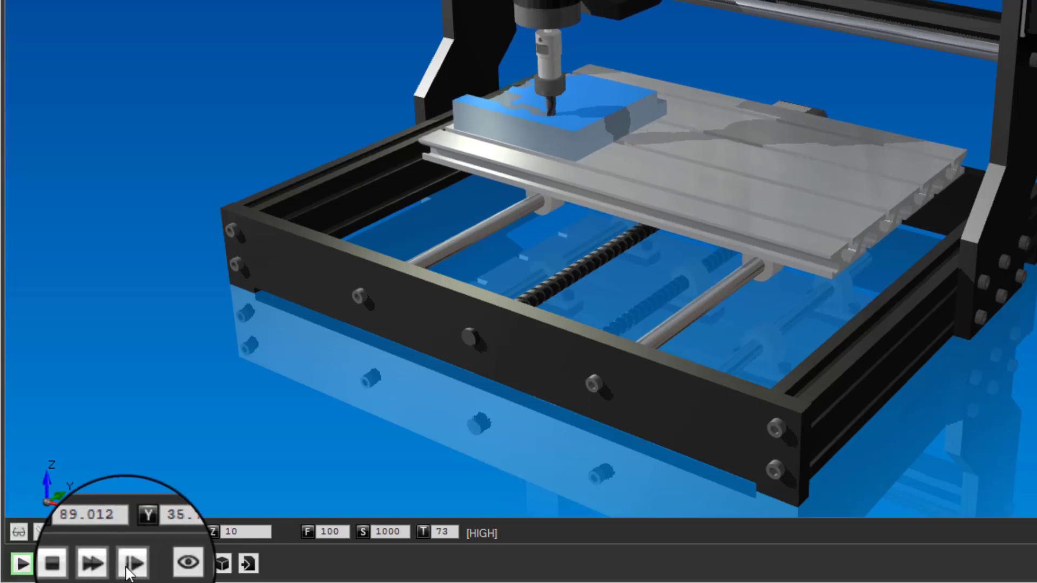
Advance the program three single moves, then pause and stop the run
left_click(131, 564)
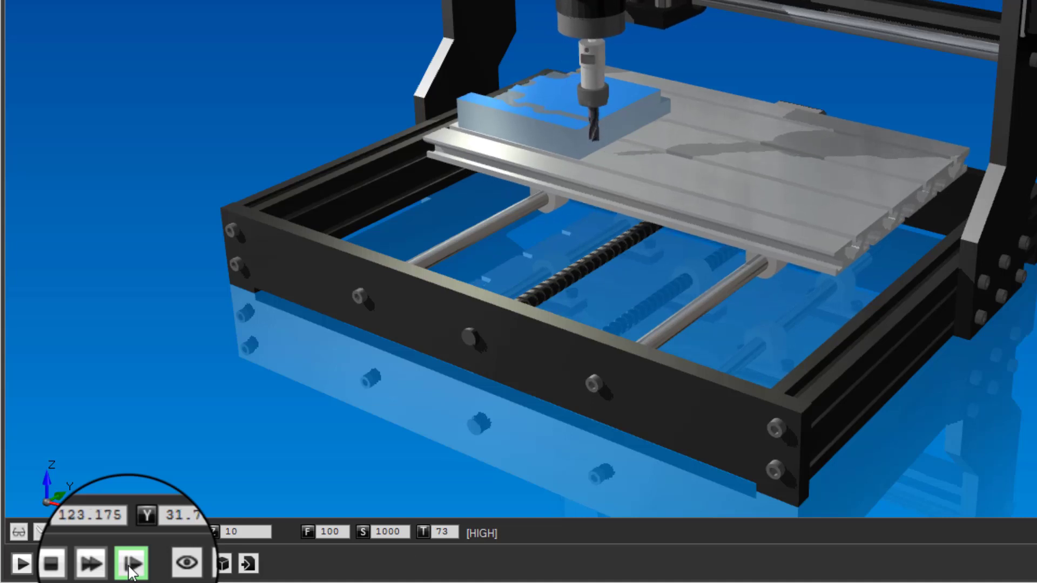
left_click(127, 565)
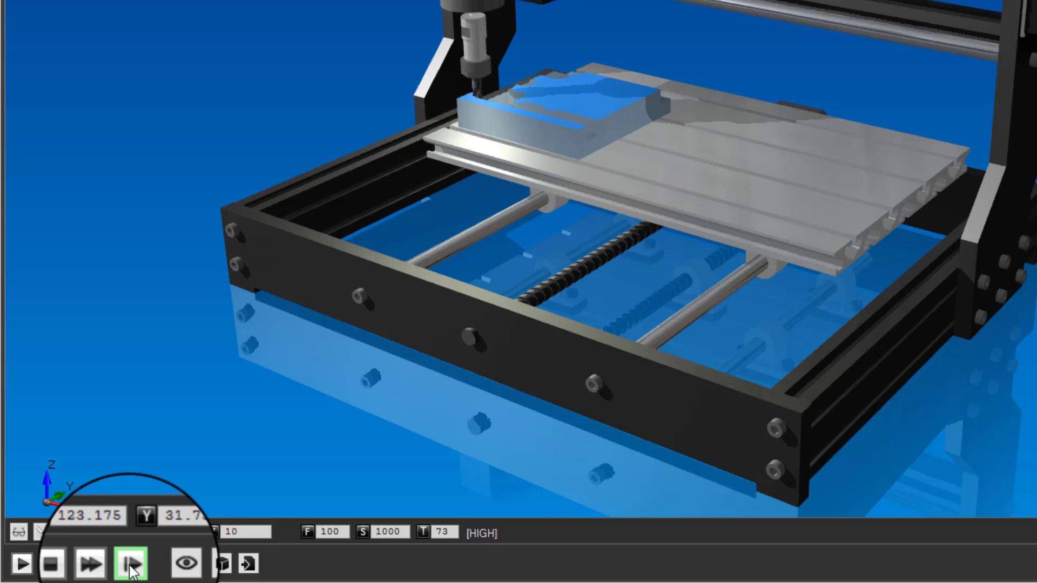
left_click(128, 564)
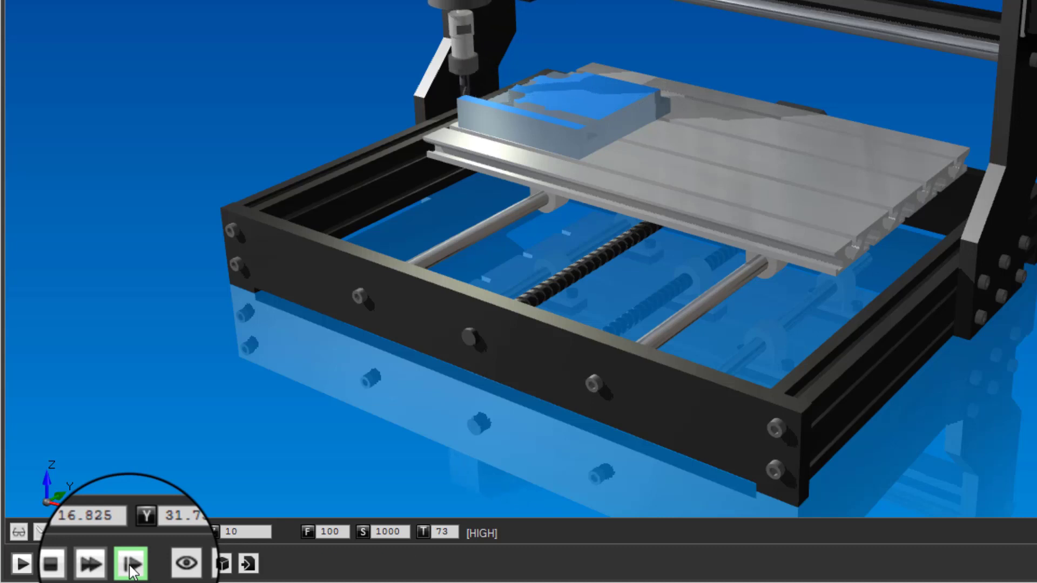
left_click(128, 564)
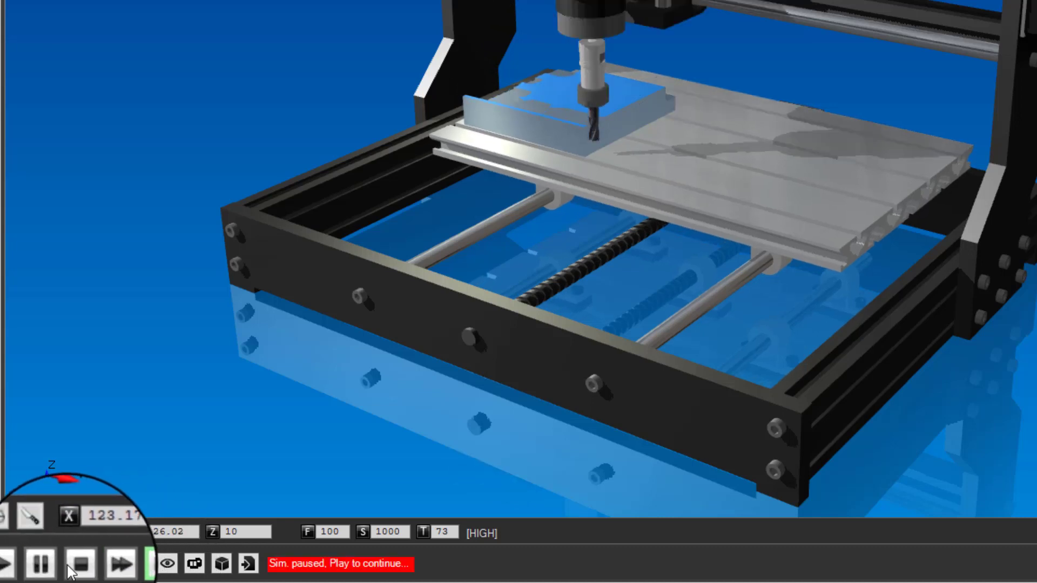
left_click(81, 564)
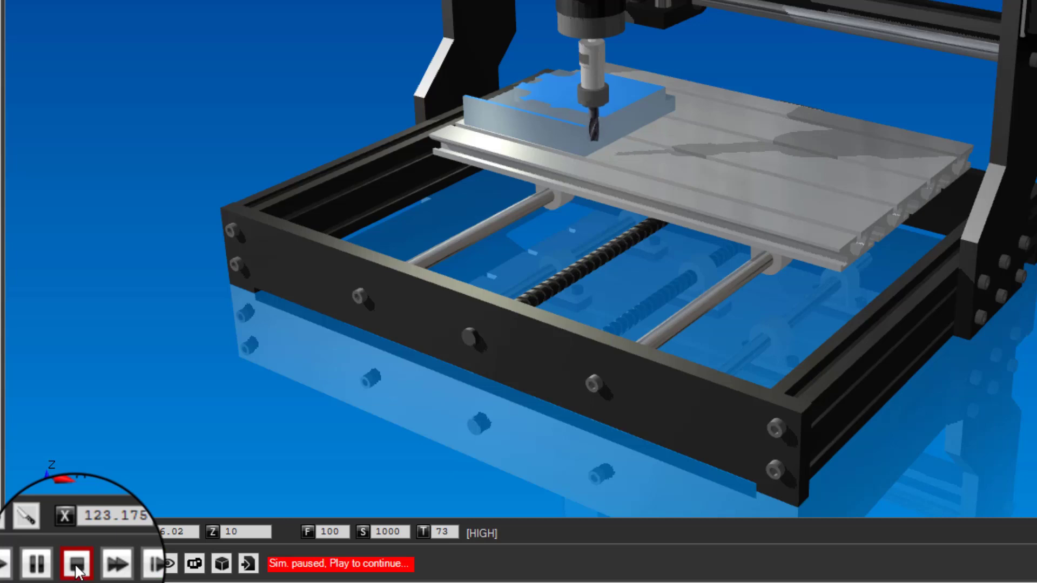
left_click(76, 565)
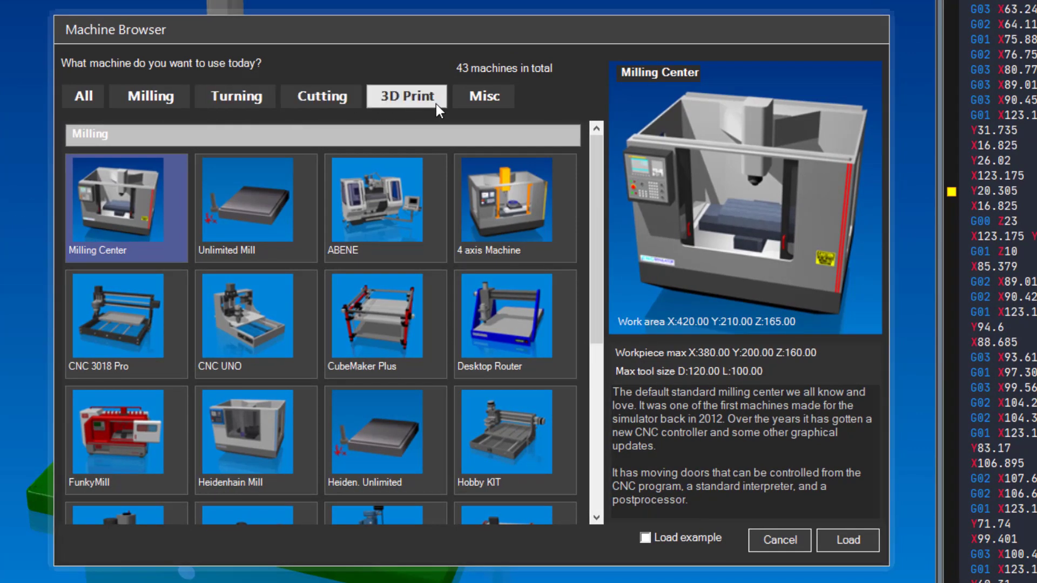
mouse_move(234, 96)
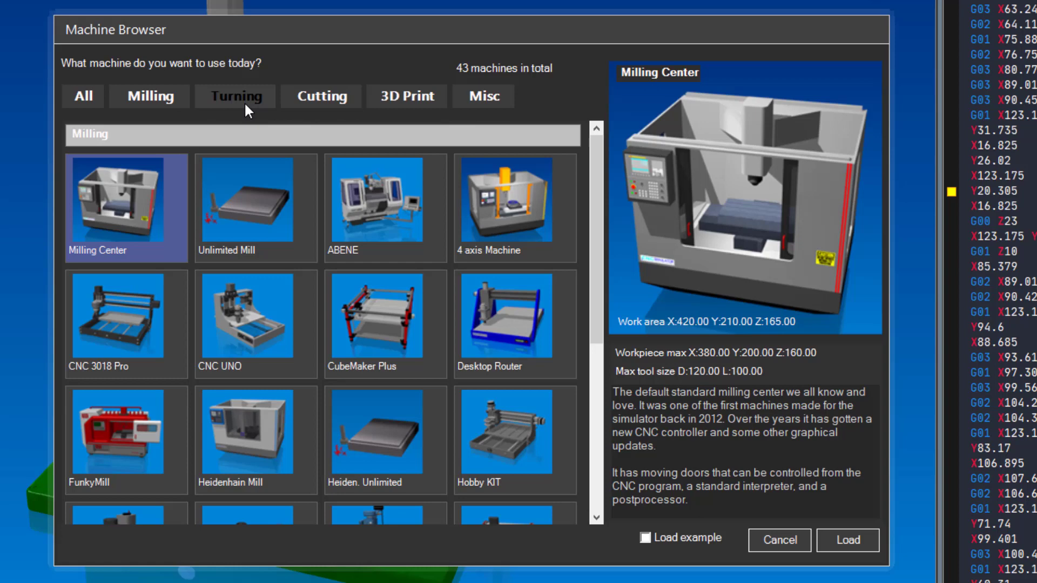
Filter the Machine Browser to All, select the ABENE milling machine and load it
left_click(234, 97)
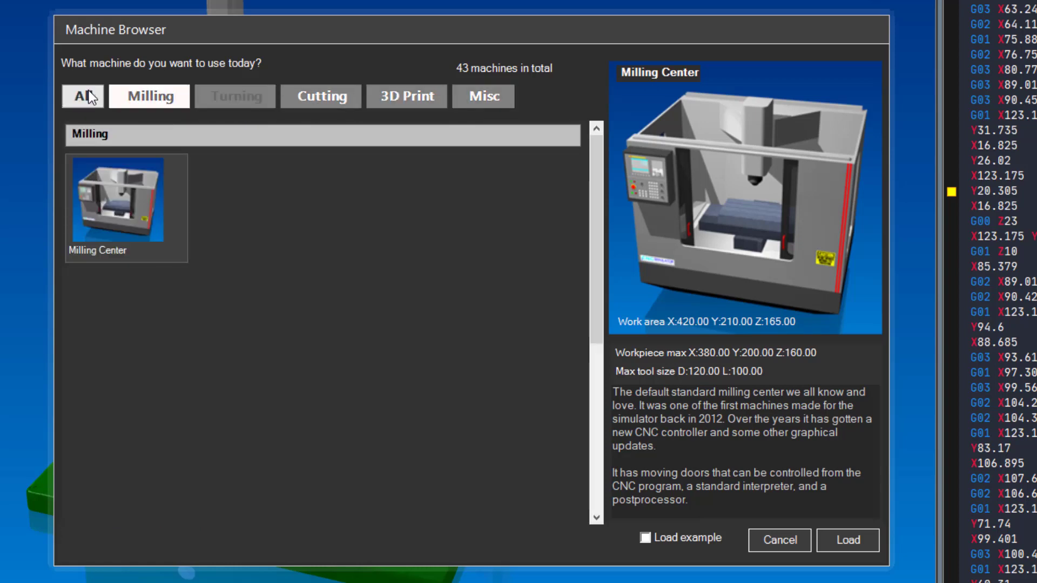
left_click(81, 96)
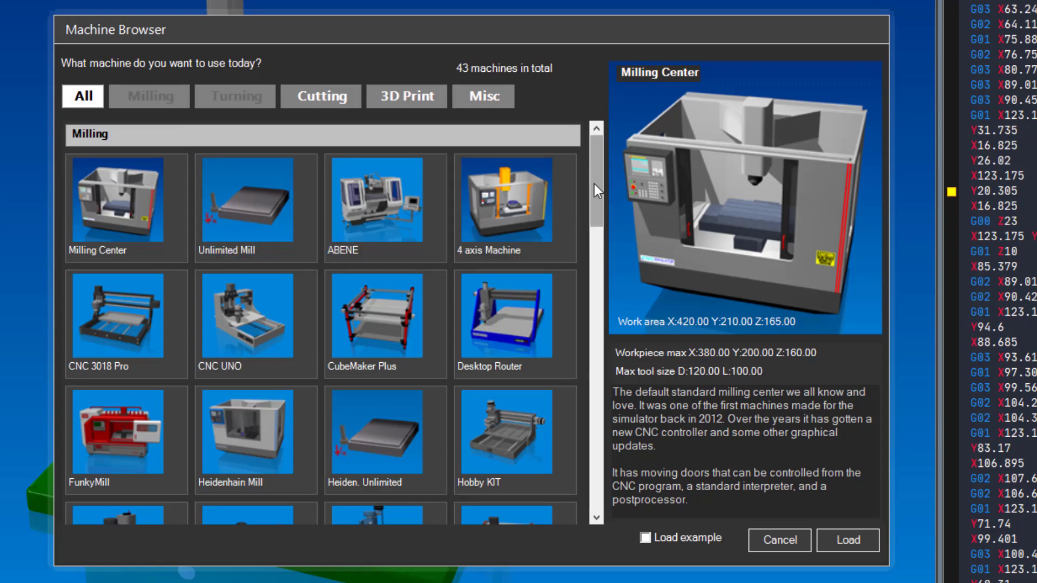
scroll("down", 3)
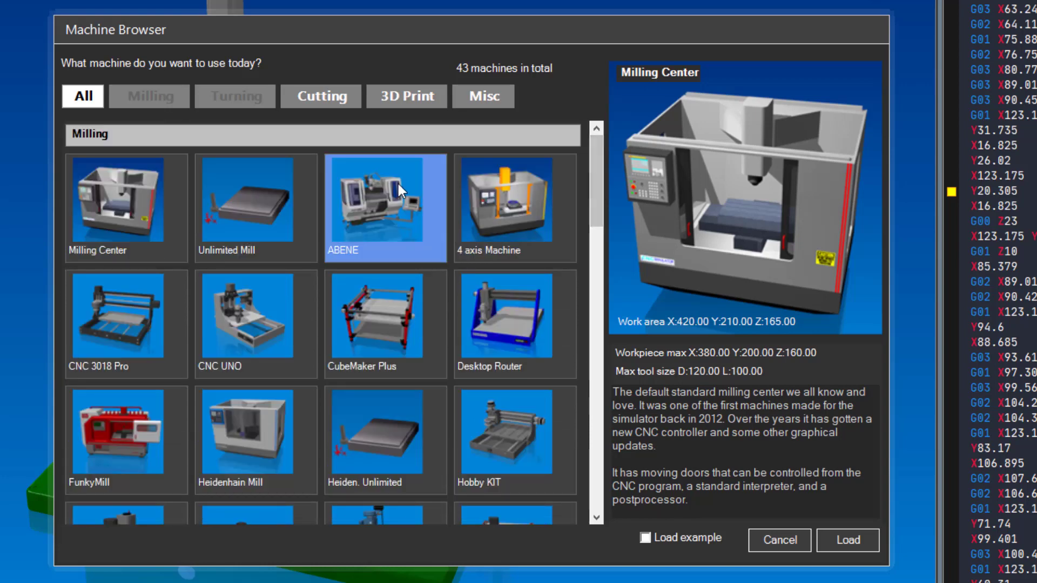
left_click(385, 208)
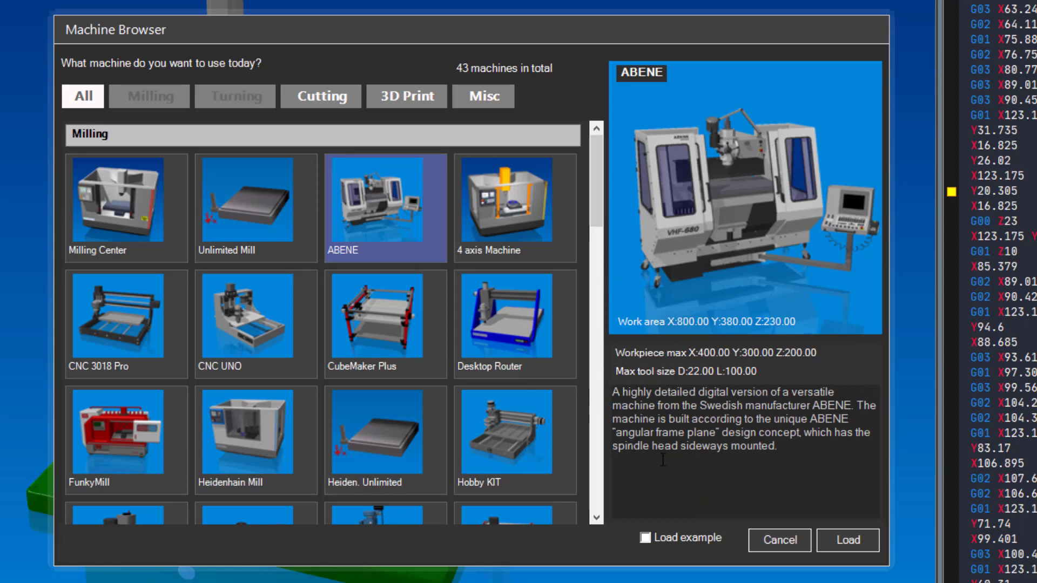
left_click(847, 540)
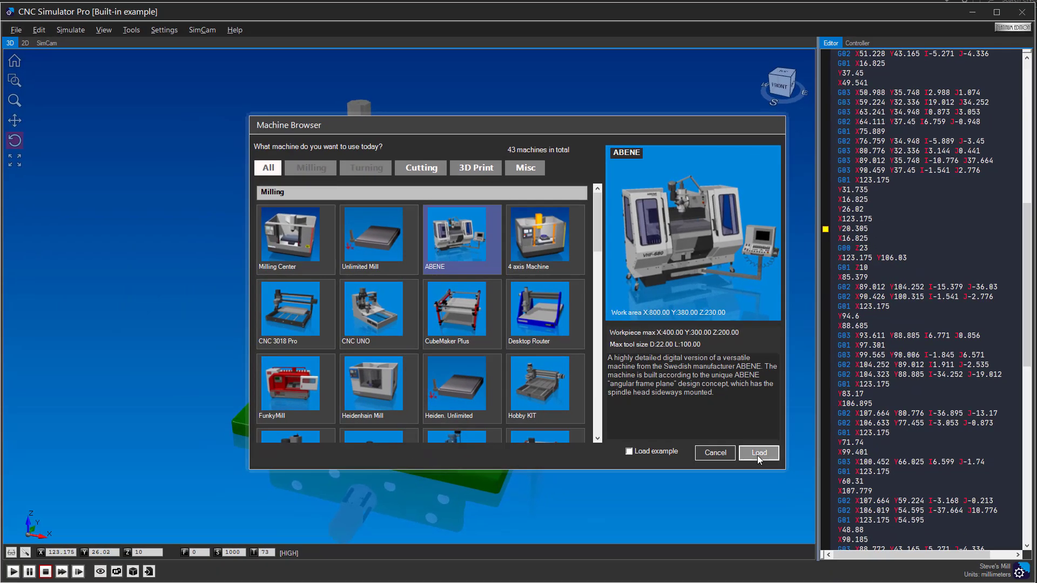
left_click(758, 452)
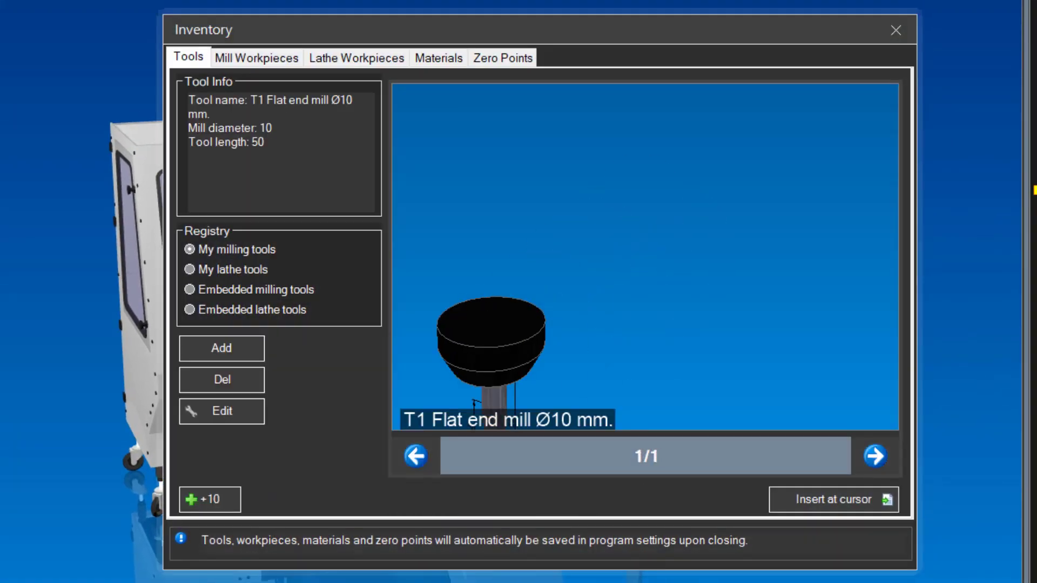
Arrow through the lathe tools, then the embedded milling tools in the Inventory registry
left_click(874, 456)
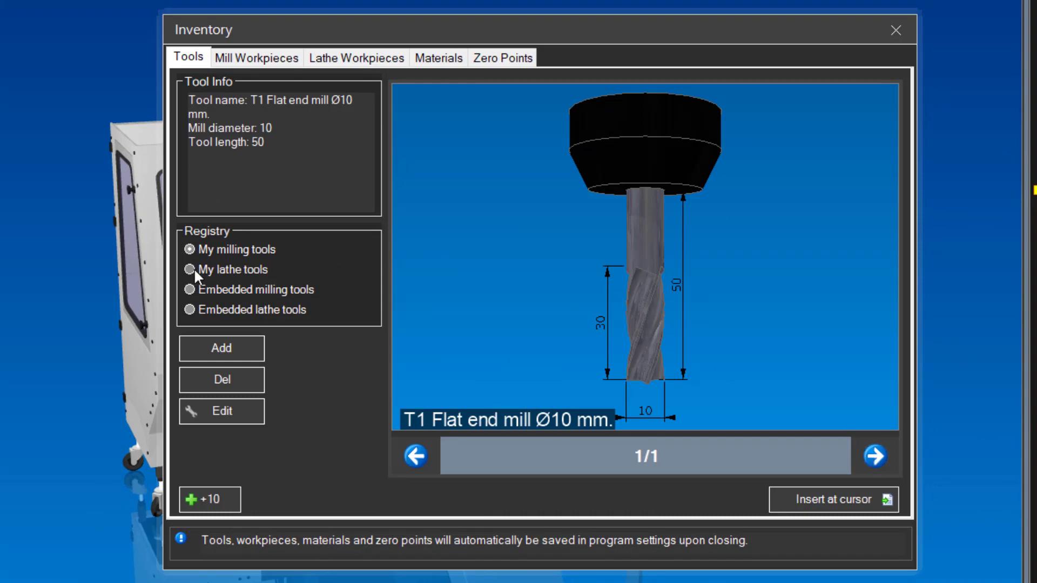
left_click(190, 269)
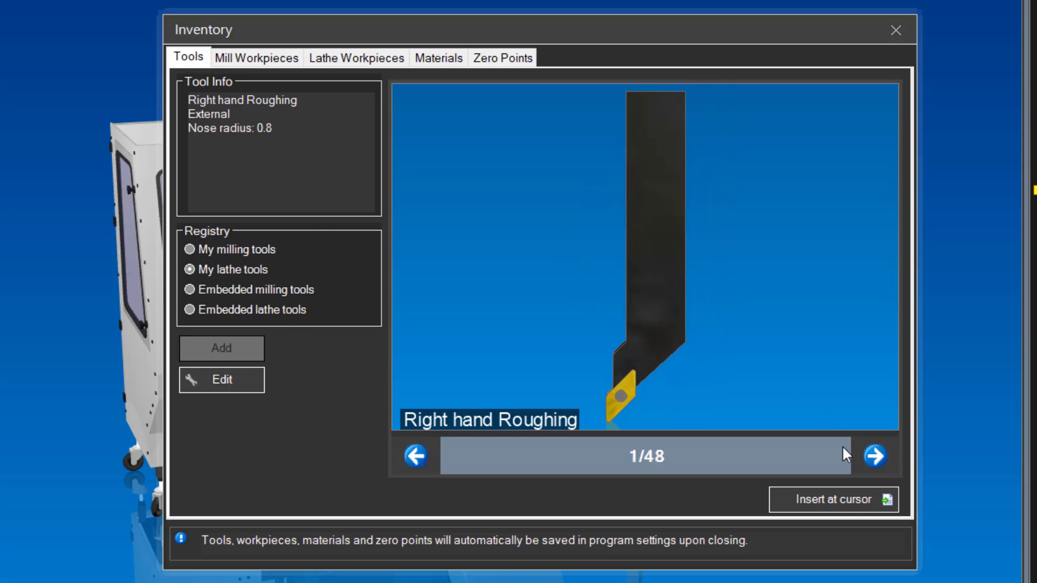
left_click(874, 456)
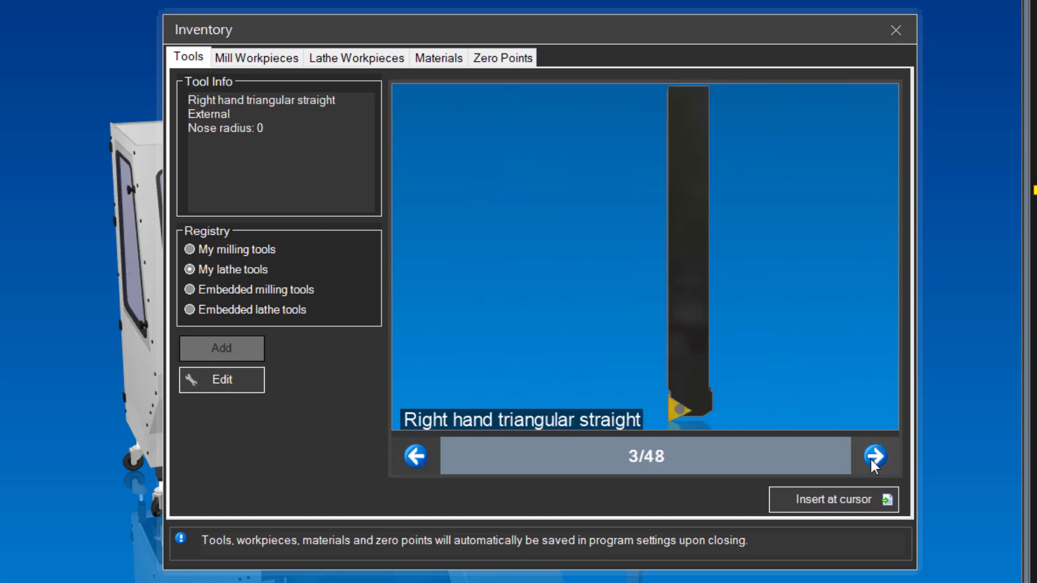
left_click(874, 456)
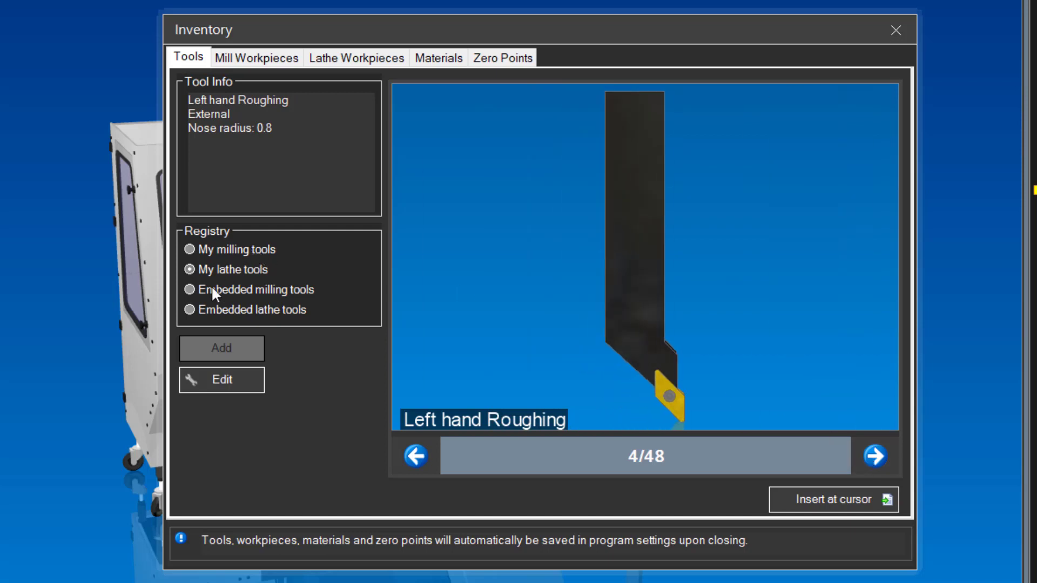
left_click(202, 290)
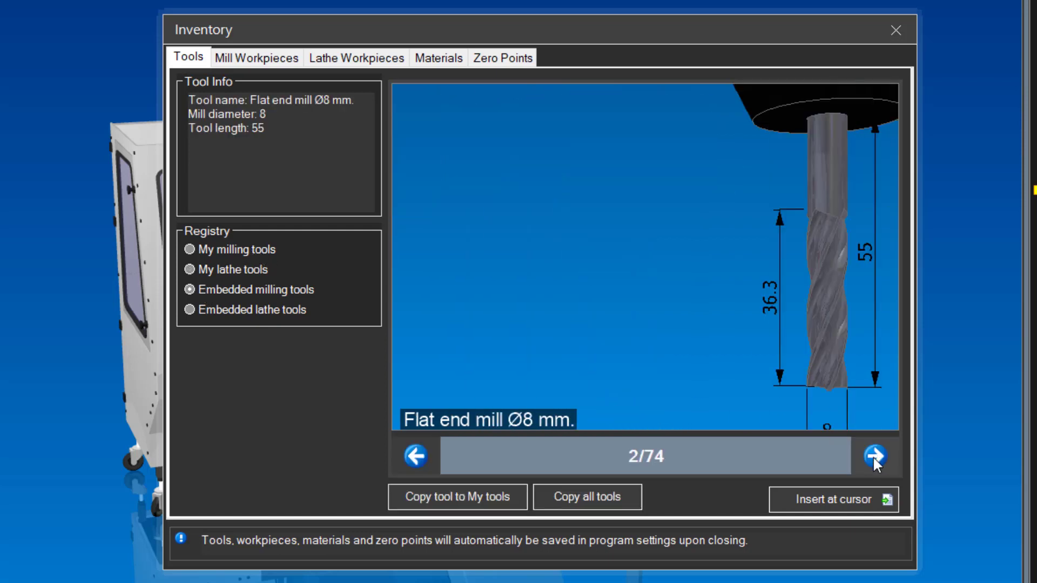
left_click(874, 457)
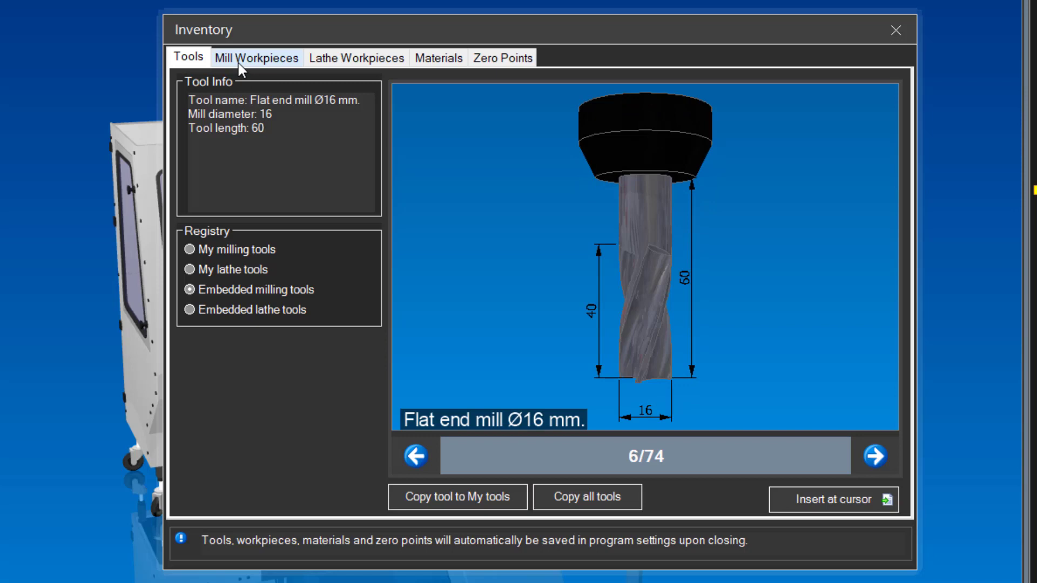
Browse the Mill Workpieces and Materials lists, ending on the Zero Points list
left_click(256, 57)
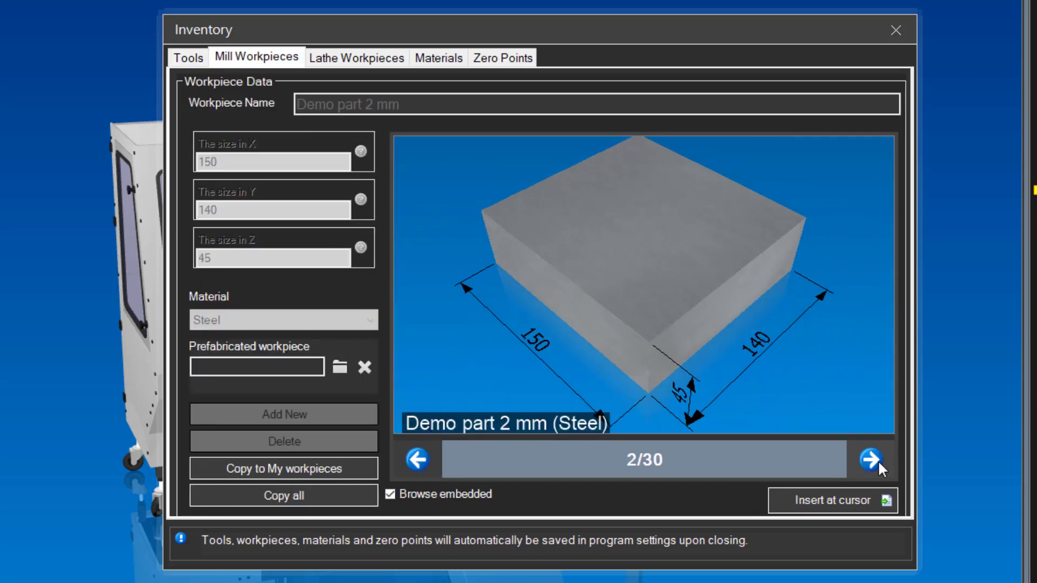
left_click(356, 57)
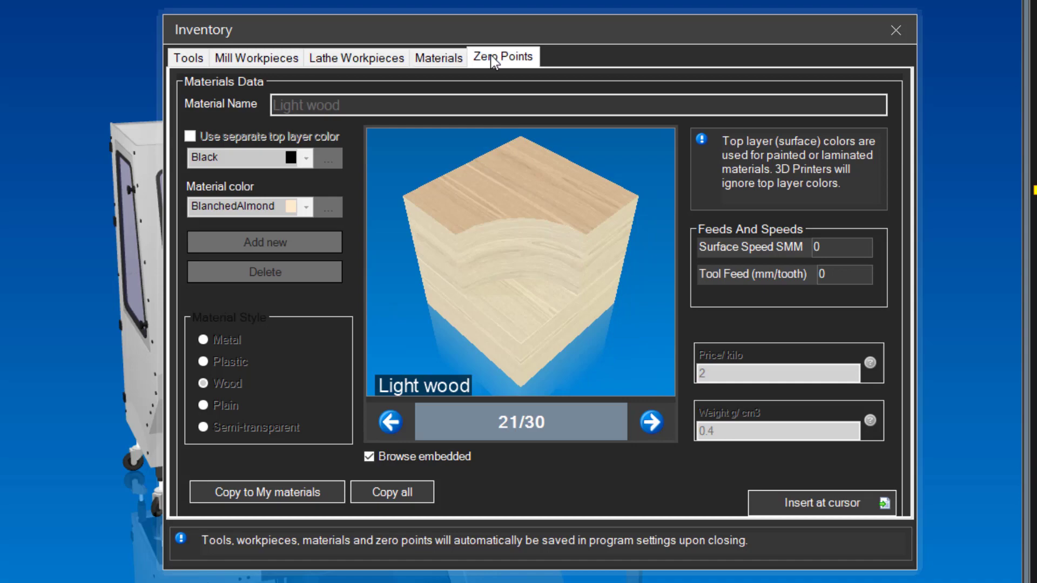
left_click(502, 58)
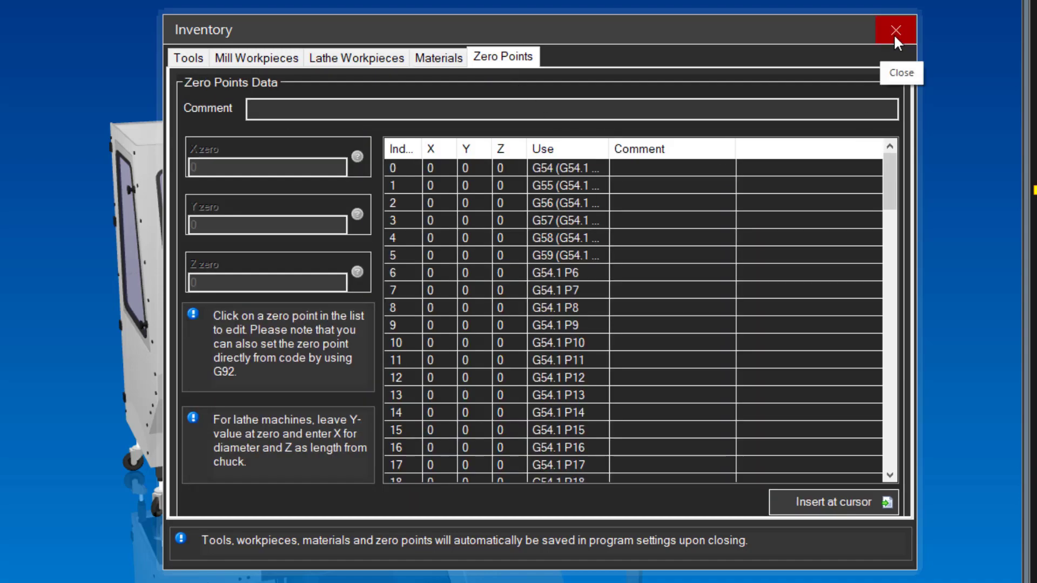
Close the Inventory and toggle the View panel buttons, including the workpiece zero point display
left_click(896, 30)
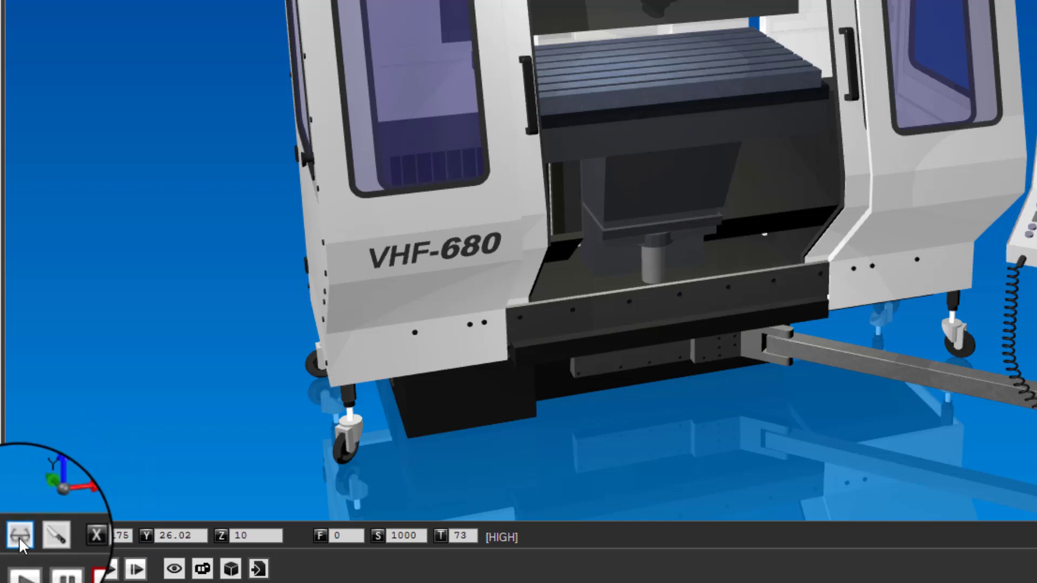
left_click(18, 534)
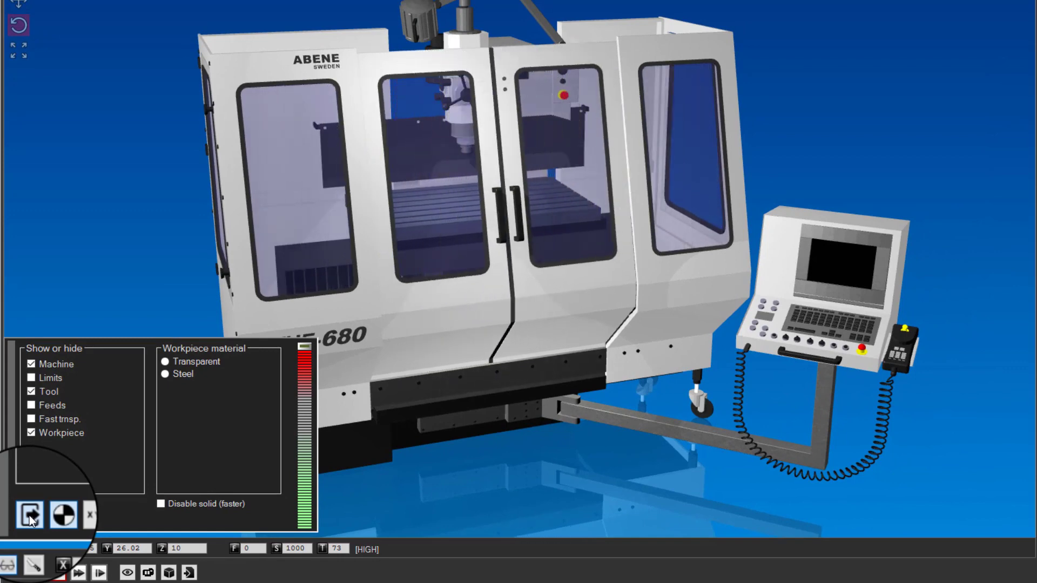
left_click(52, 515)
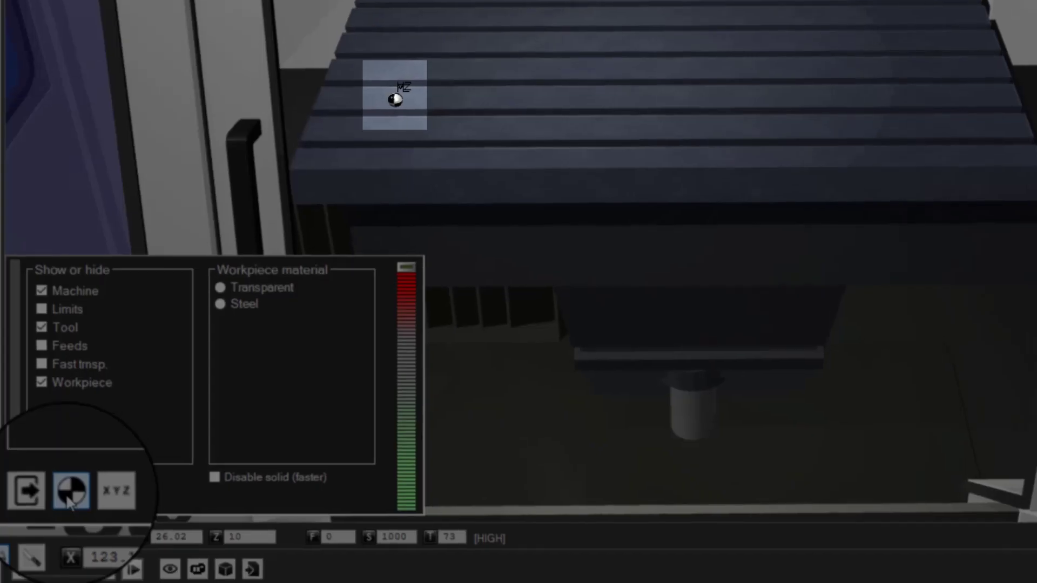
left_click(117, 490)
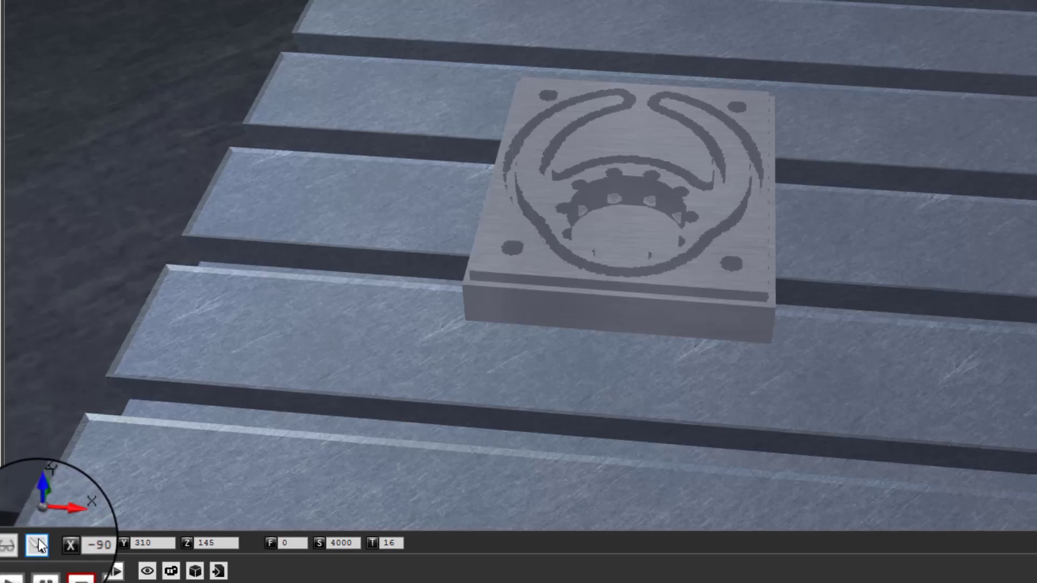
Drag the Cutting panel's From right slider to section the part, then zoom out to the whole machine
left_click(36, 545)
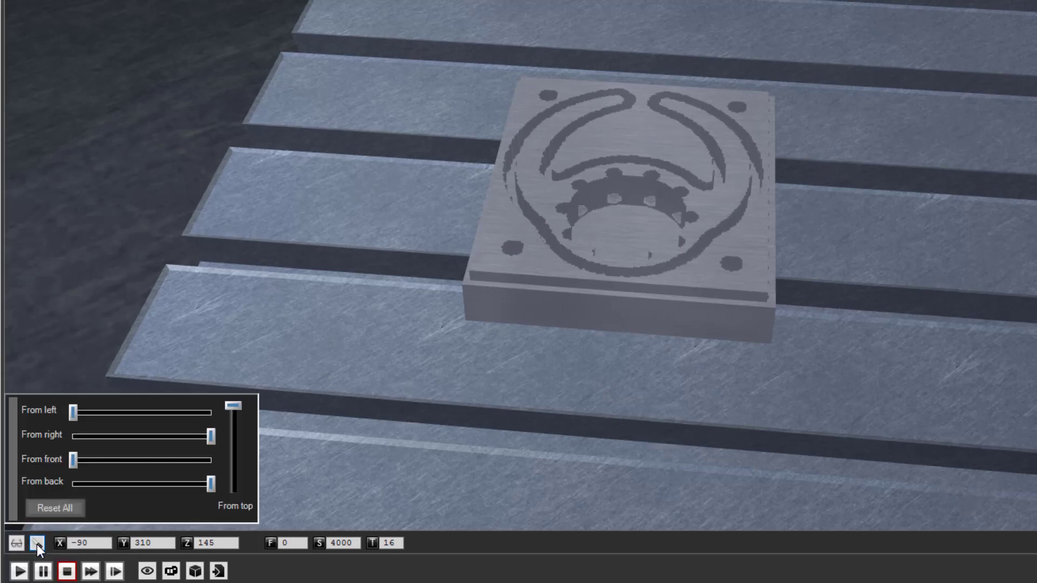
left_click_drag(77, 412, 151, 411)
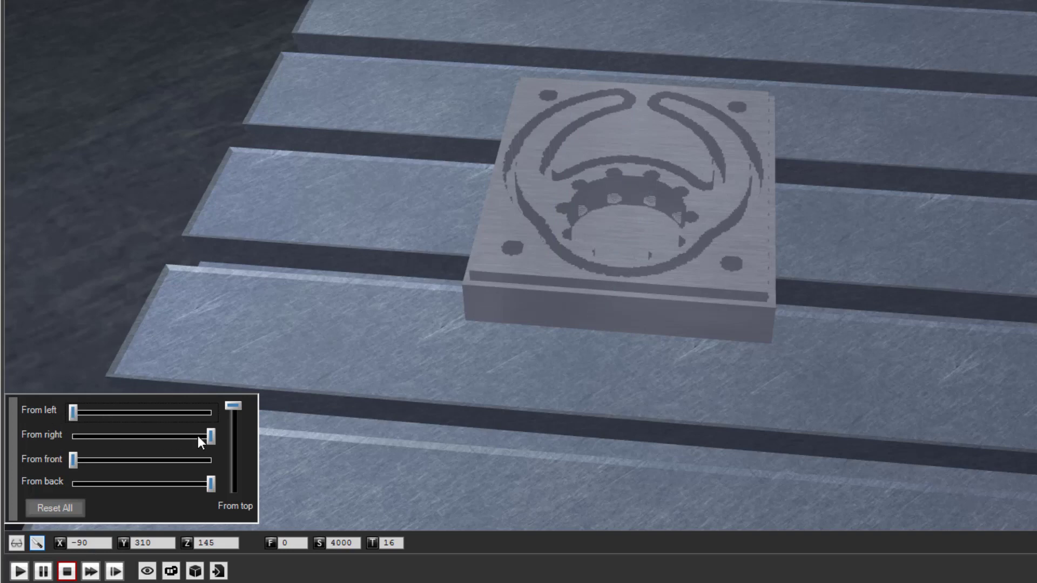
left_click_drag(208, 436, 157, 437)
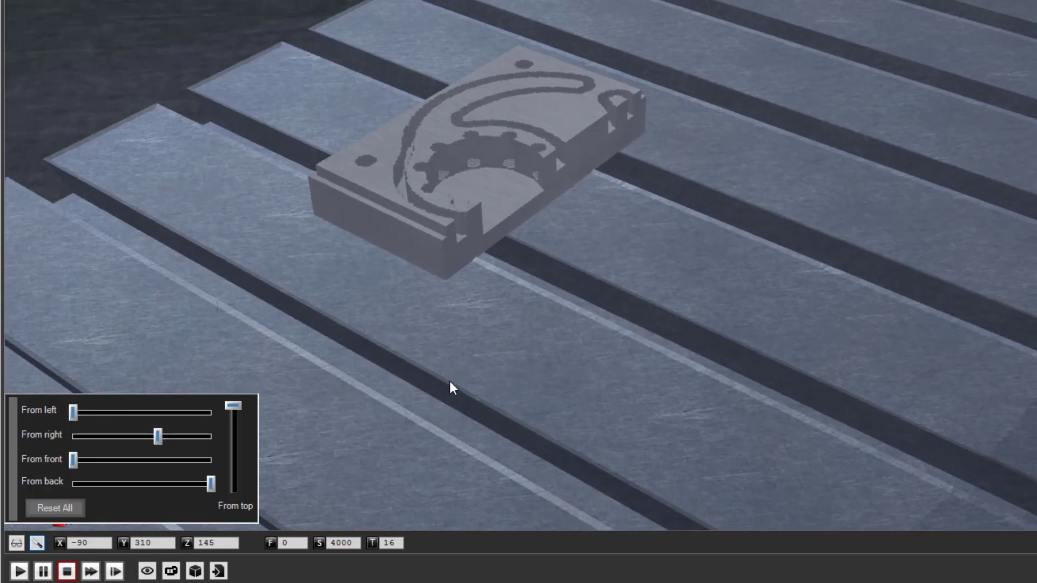
left_click_drag(232, 403, 233, 433)
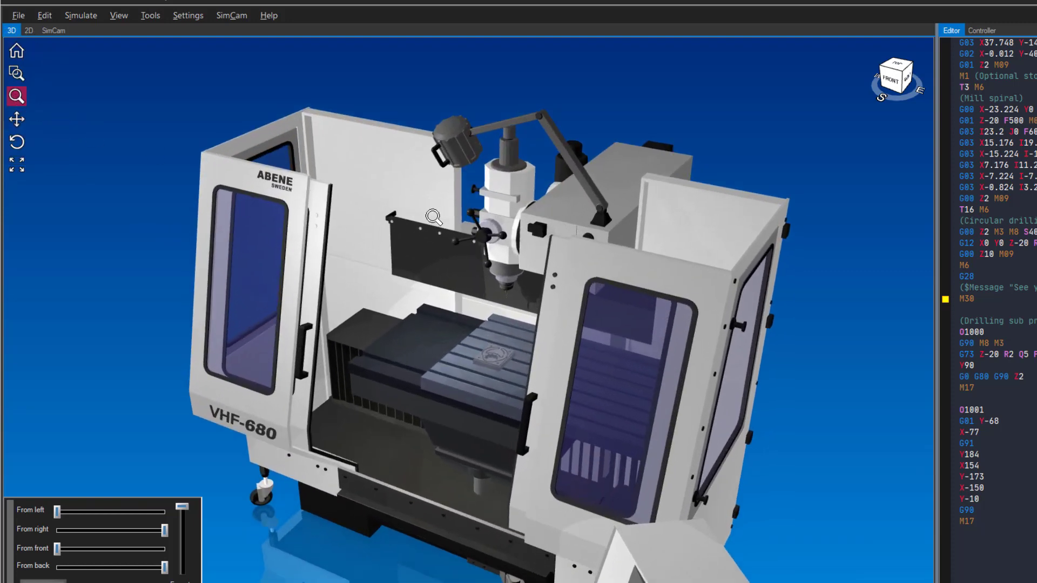
Pan the machine right and back to centre, switch to Rotate, then face it from the FRONT via the view cube
left_click(16, 119)
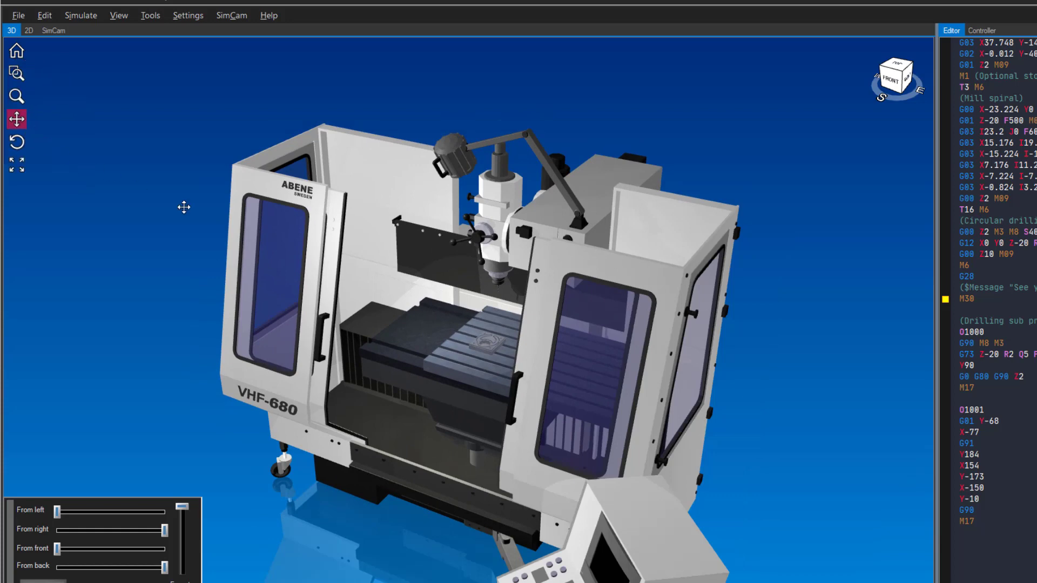
left_click_drag(184, 207, 399, 283)
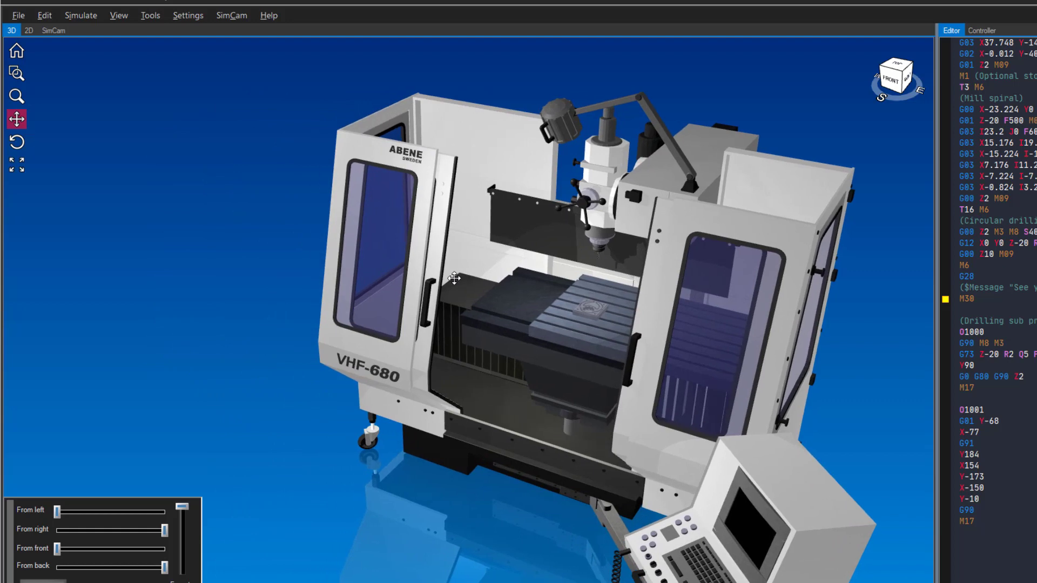
left_click_drag(455, 278, 350, 255)
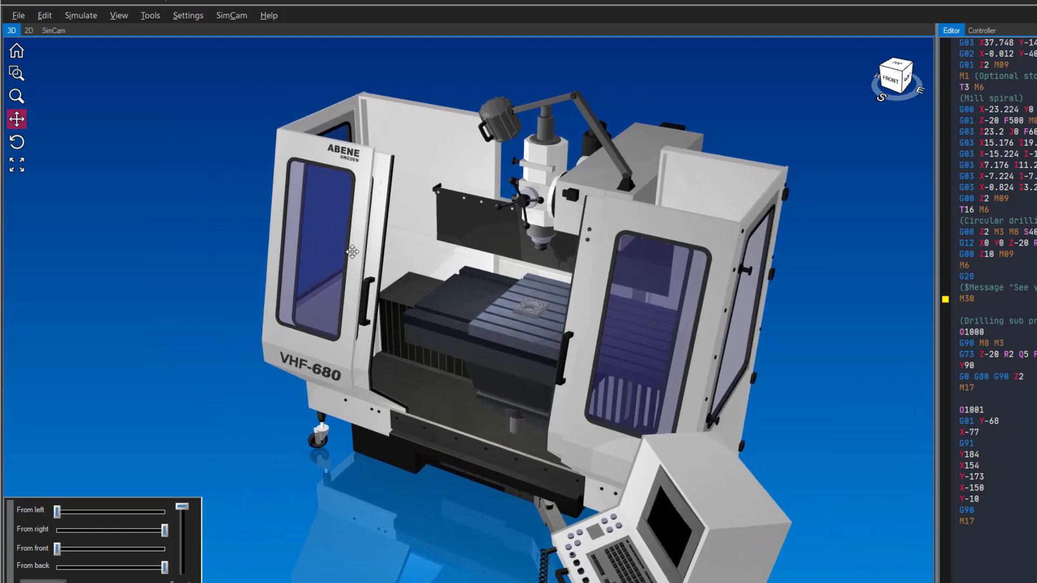
left_click(17, 143)
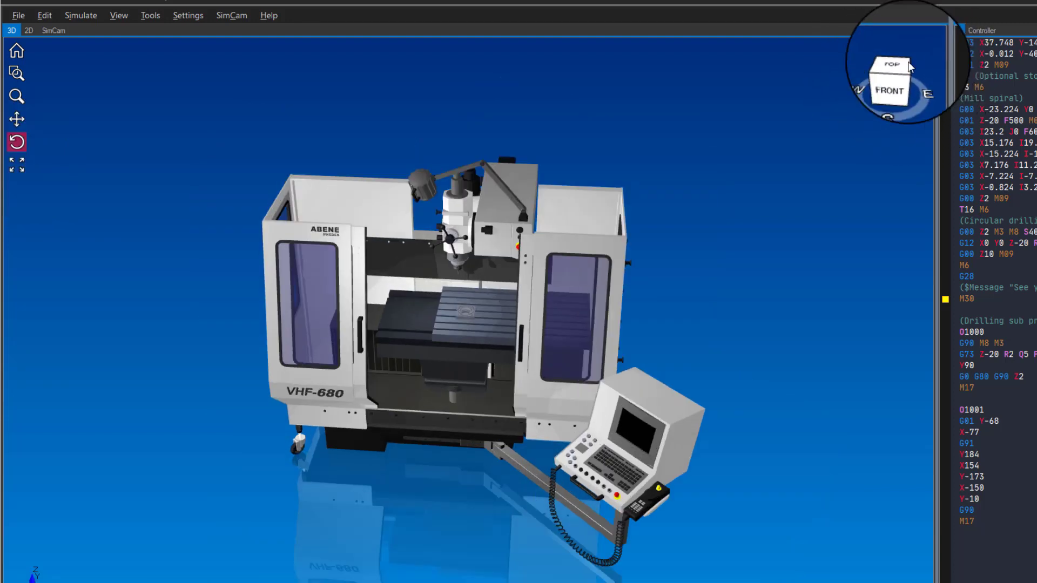
left_click(894, 66)
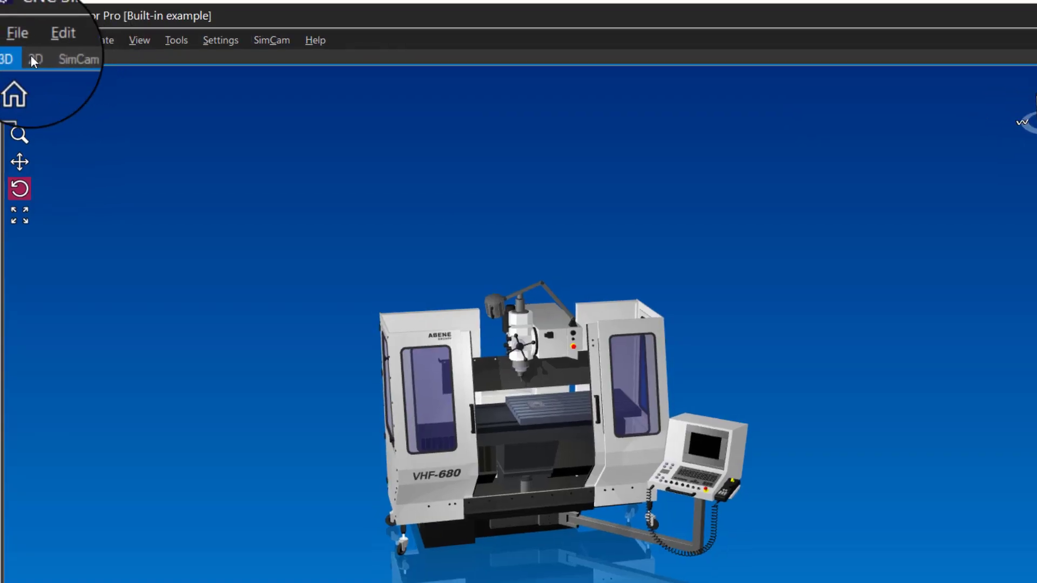
left_click(33, 58)
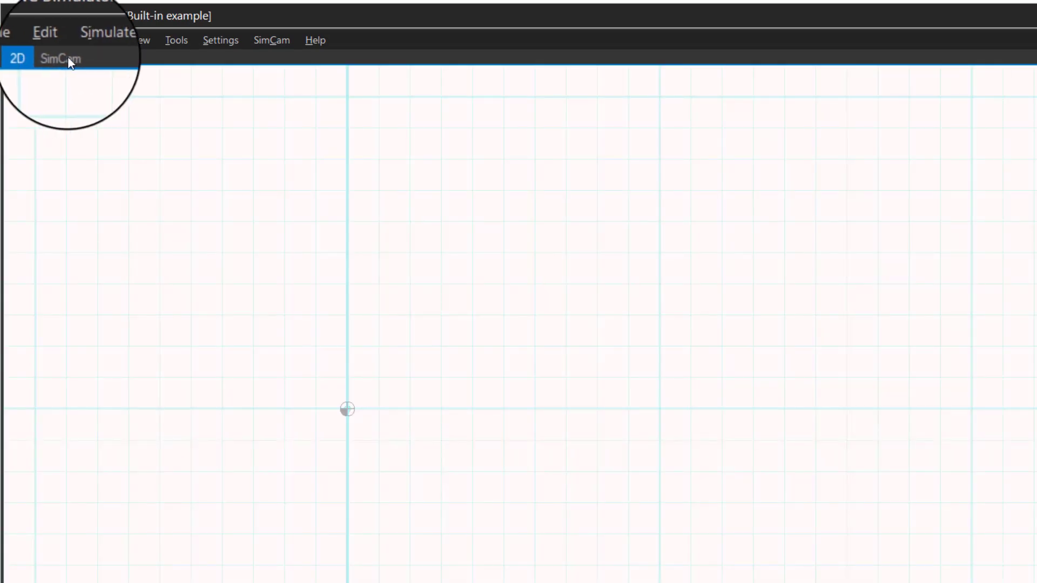
left_click(59, 59)
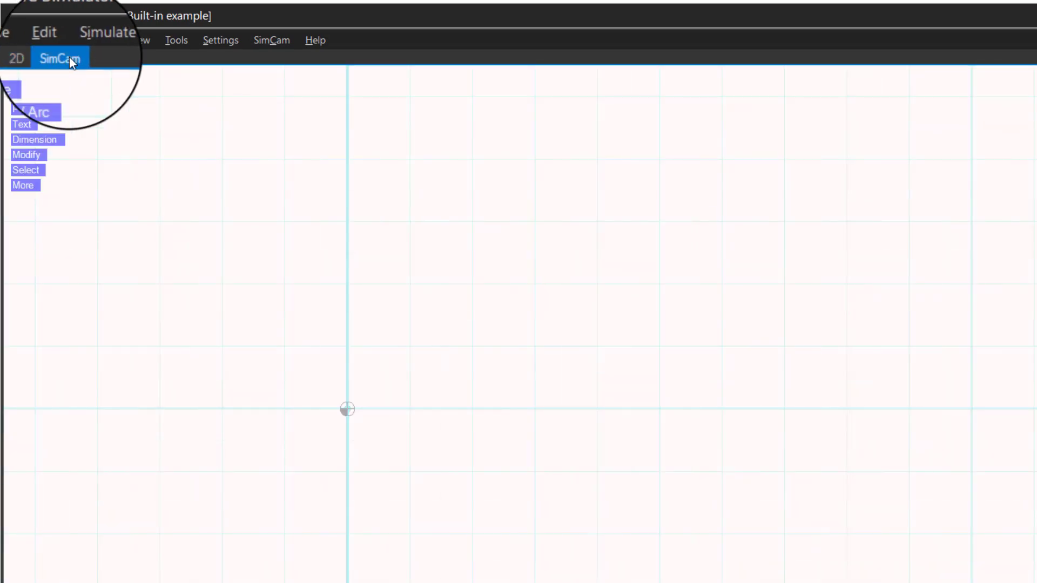
left_click(25, 44)
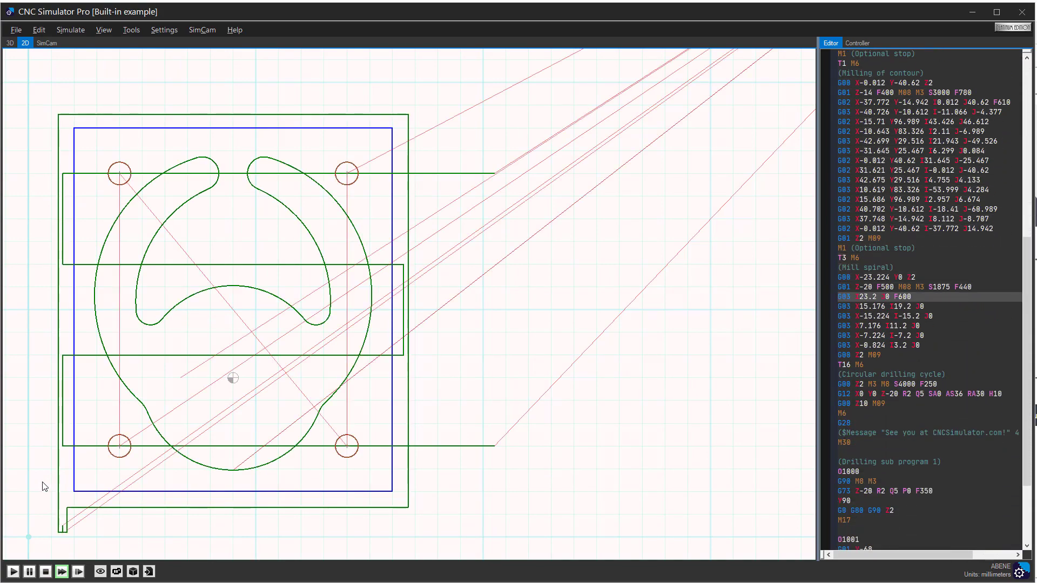
left_click(46, 43)
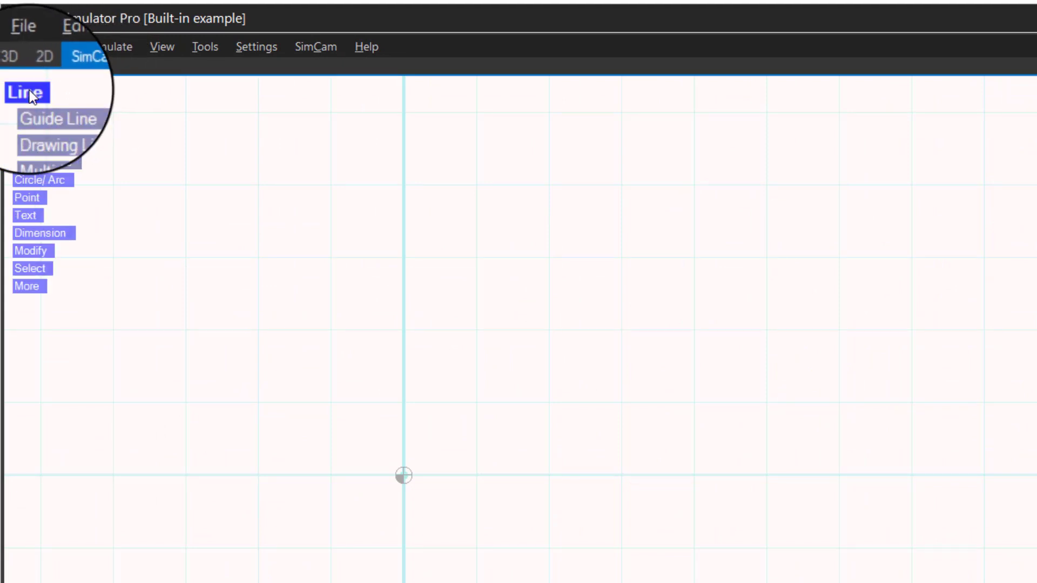
left_click(58, 128)
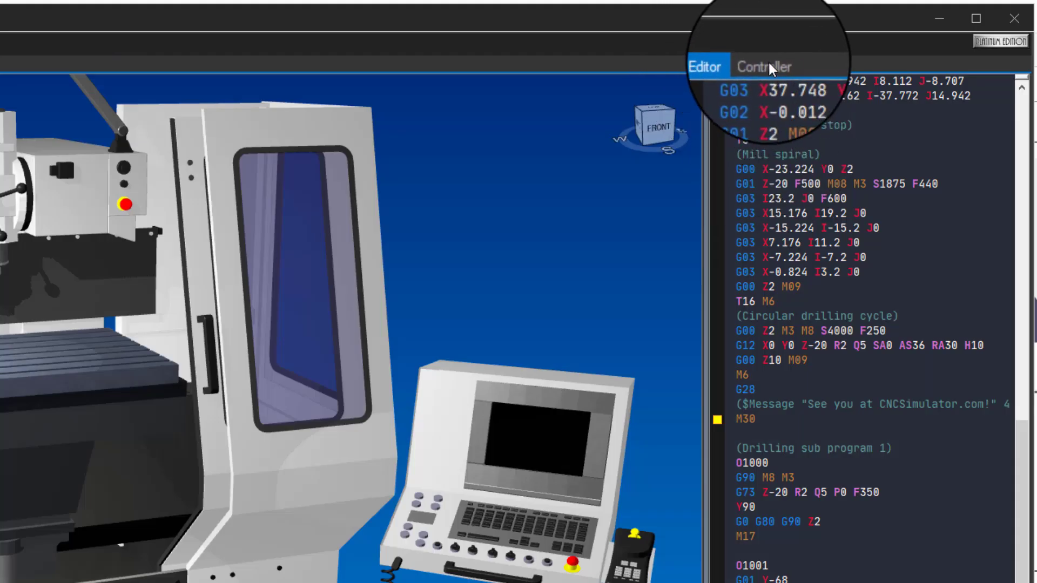
Start the program from the Controller panel, step to the next block and pause it
left_click(764, 66)
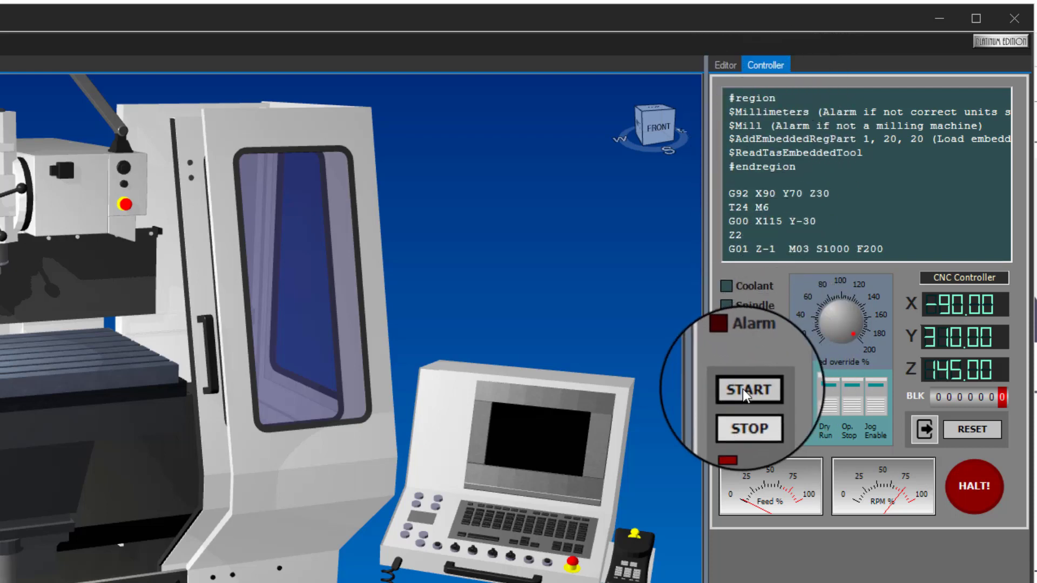
left_click(750, 389)
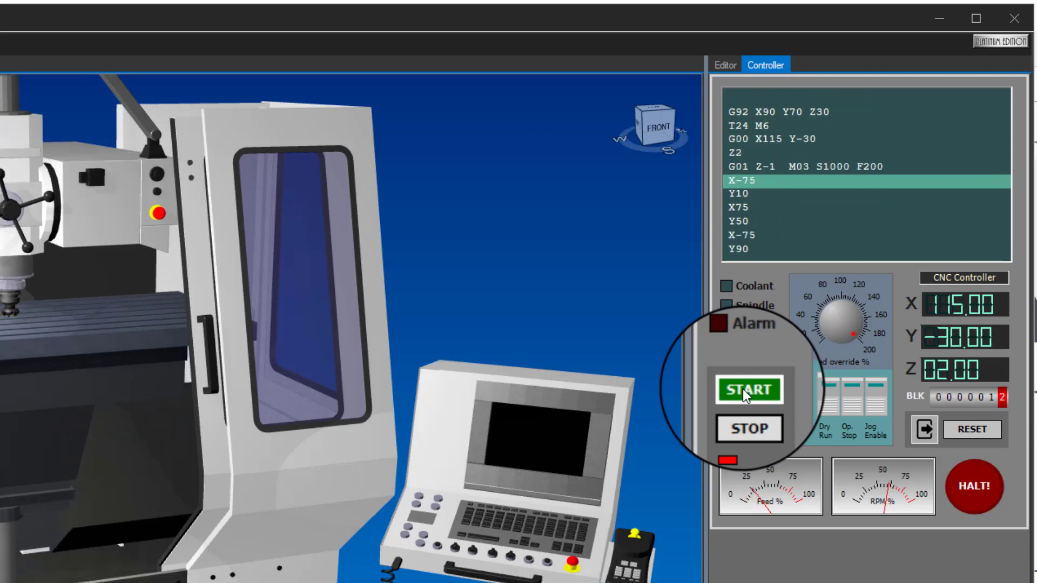
left_click(747, 387)
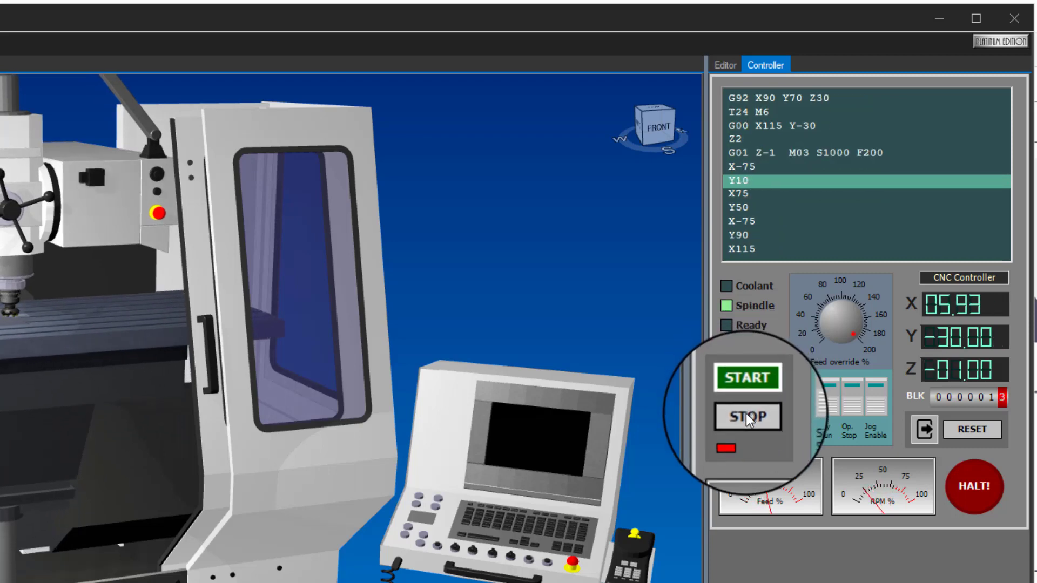
left_click(746, 419)
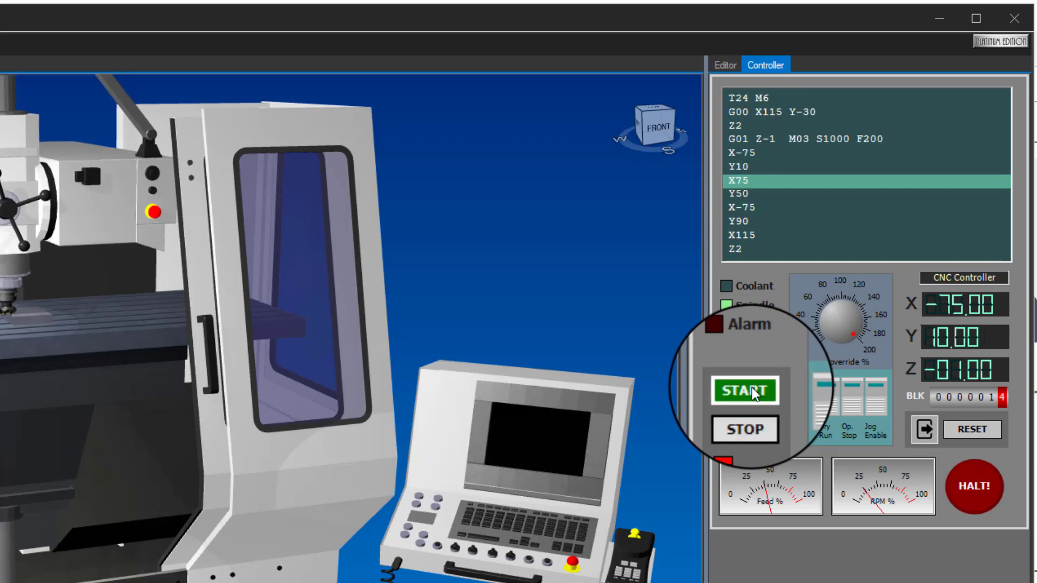
Resume through another block, pause again, then trigger the emergency HALT
left_click(746, 390)
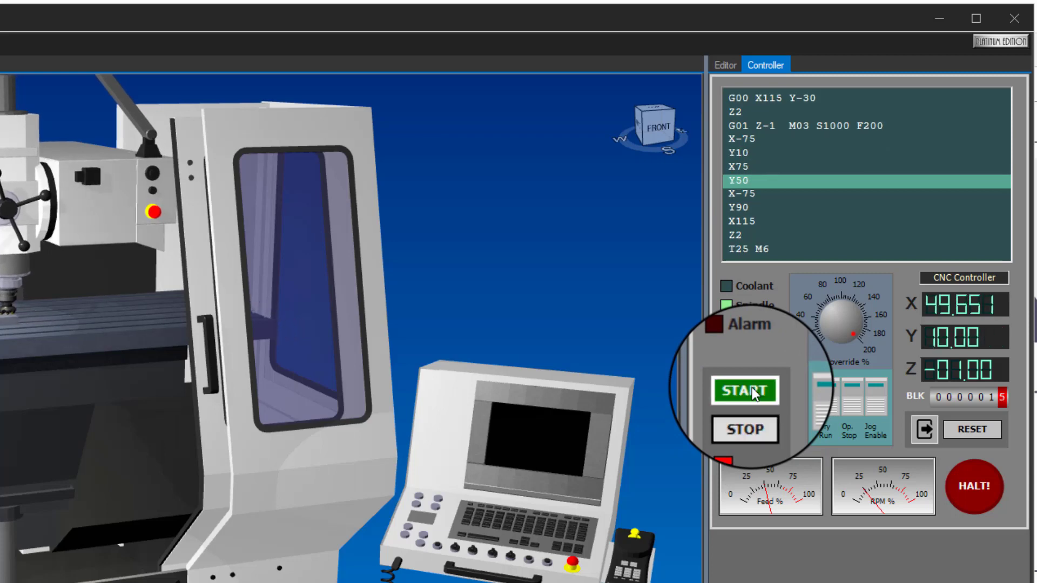
left_click(745, 390)
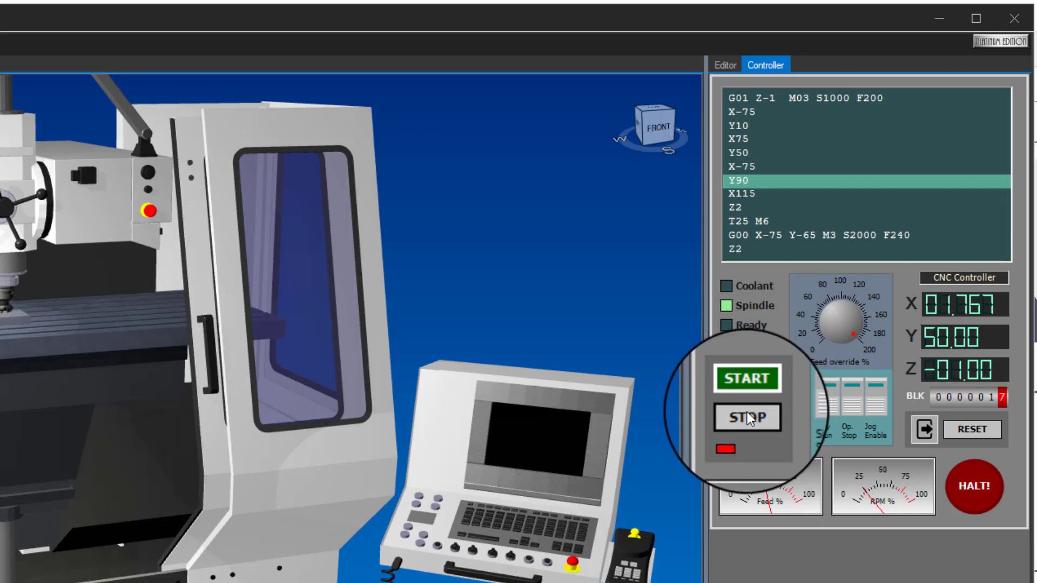
left_click(747, 378)
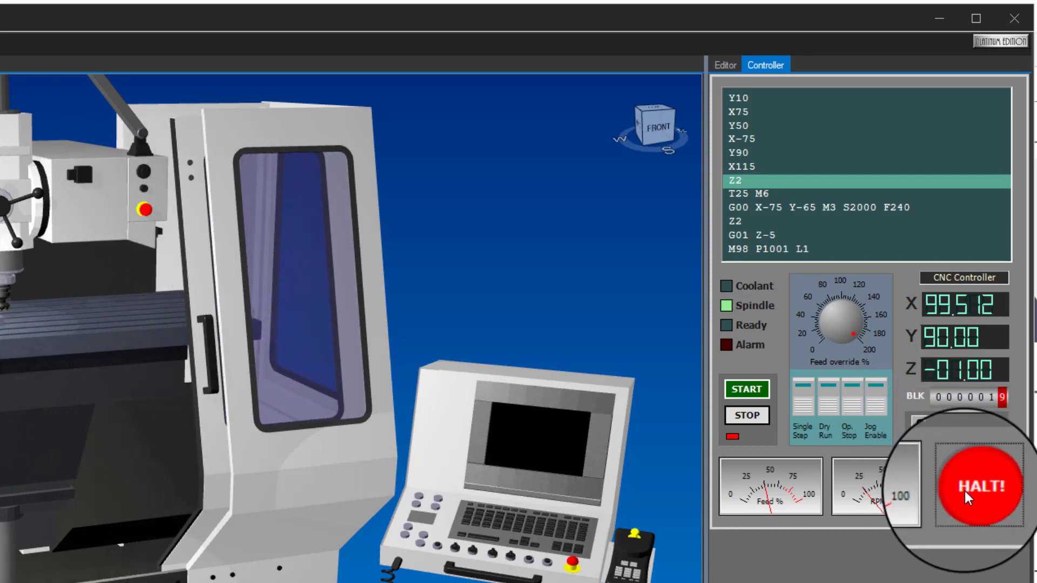
left_click(977, 487)
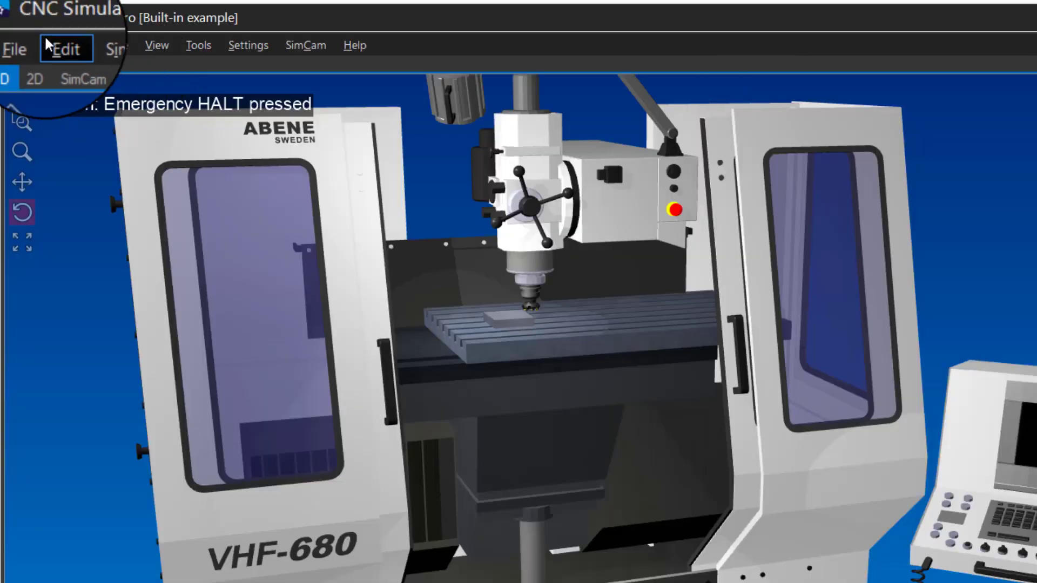
Browse the Edit, View and Settings menus, leaving Settings showing Program Settings and Inventory
left_click(22, 46)
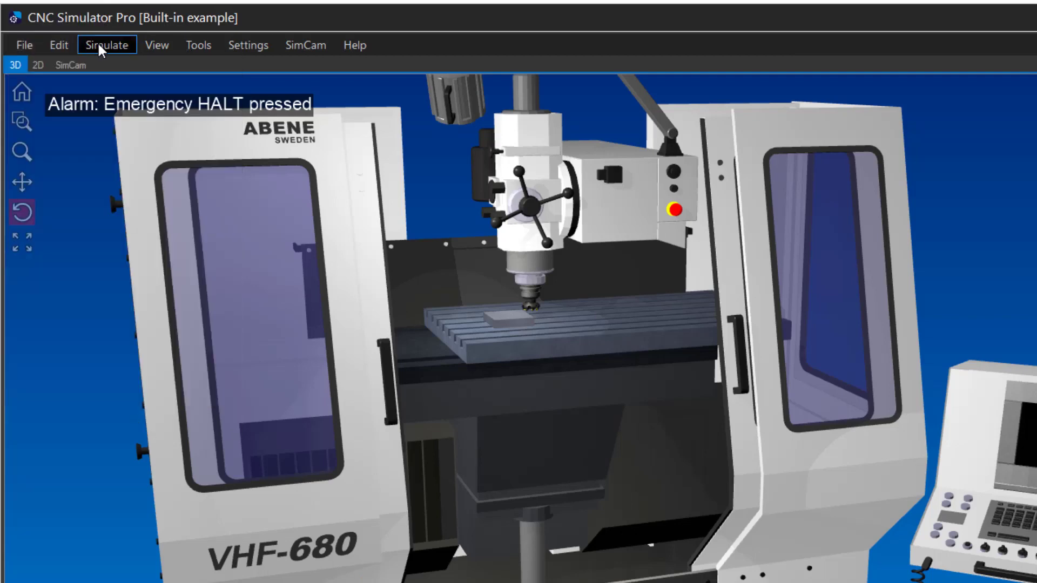
left_click(157, 45)
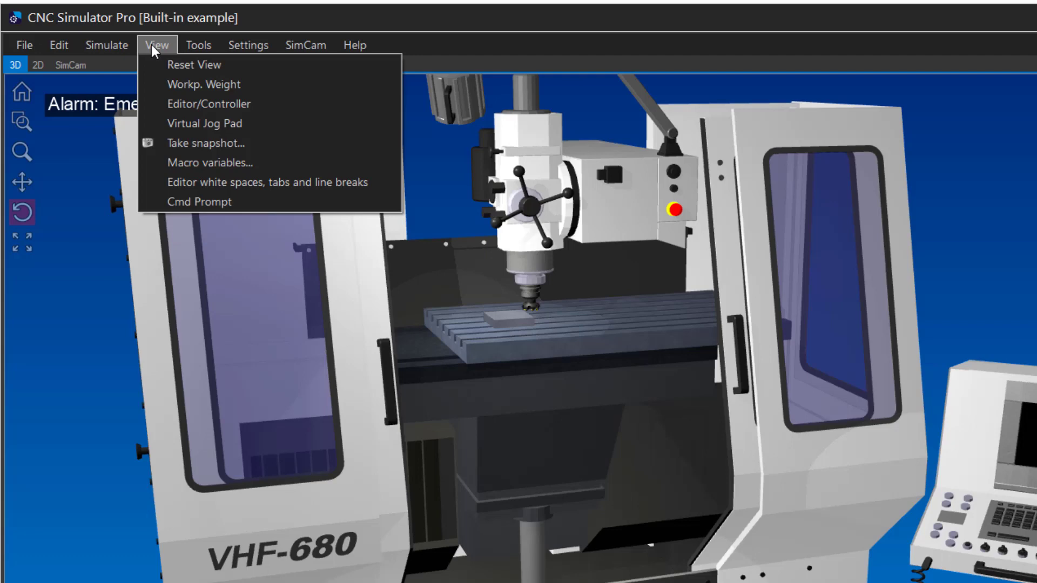
left_click(249, 44)
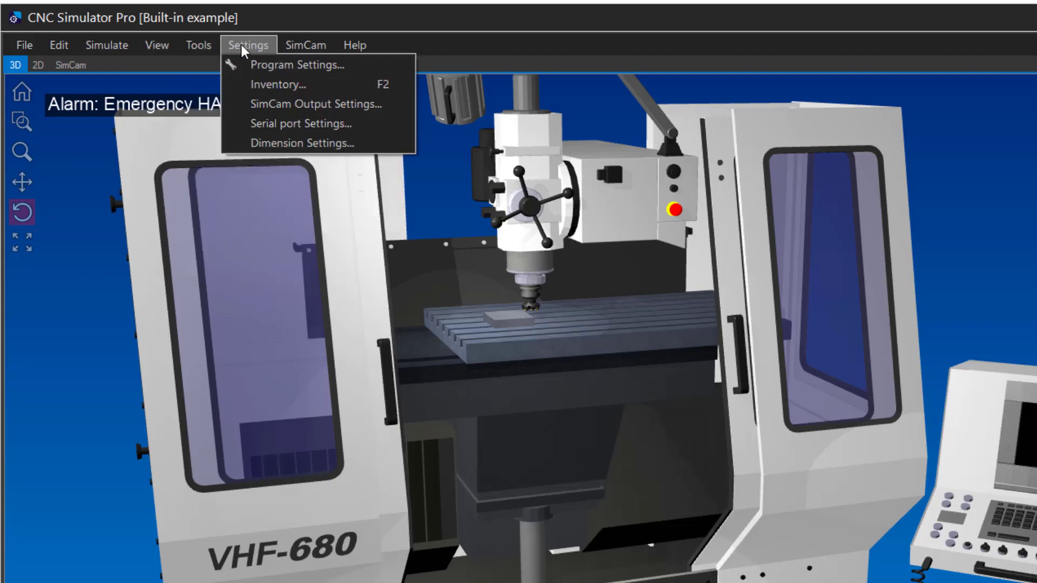